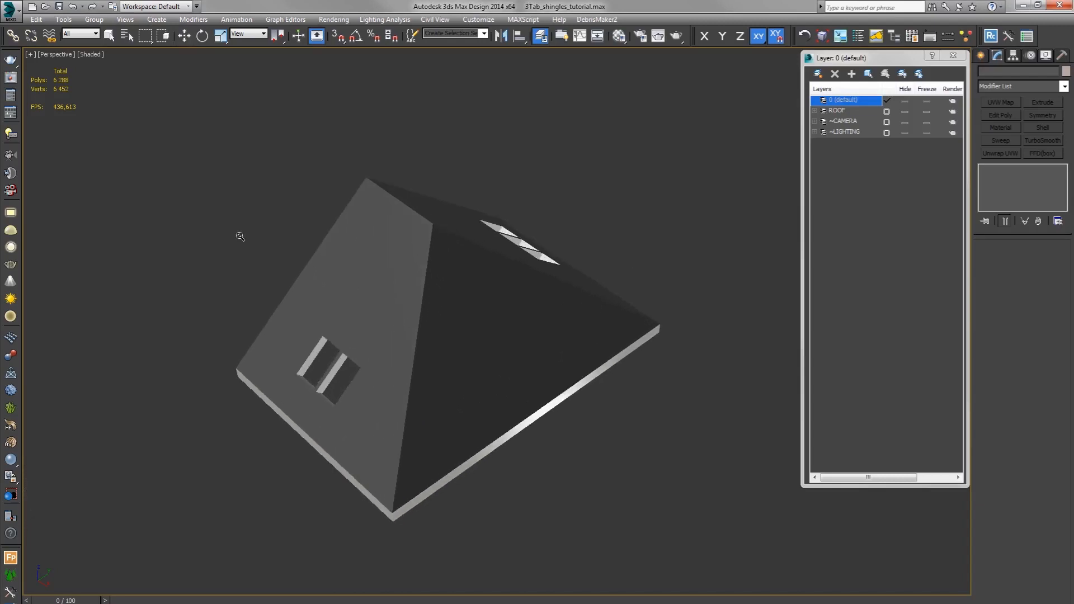
Step: Merge all objects from 3Tab_shingles_RC.max into the pyramid roof scene
{"action": "left_click", "coordinate": [10, 9]}
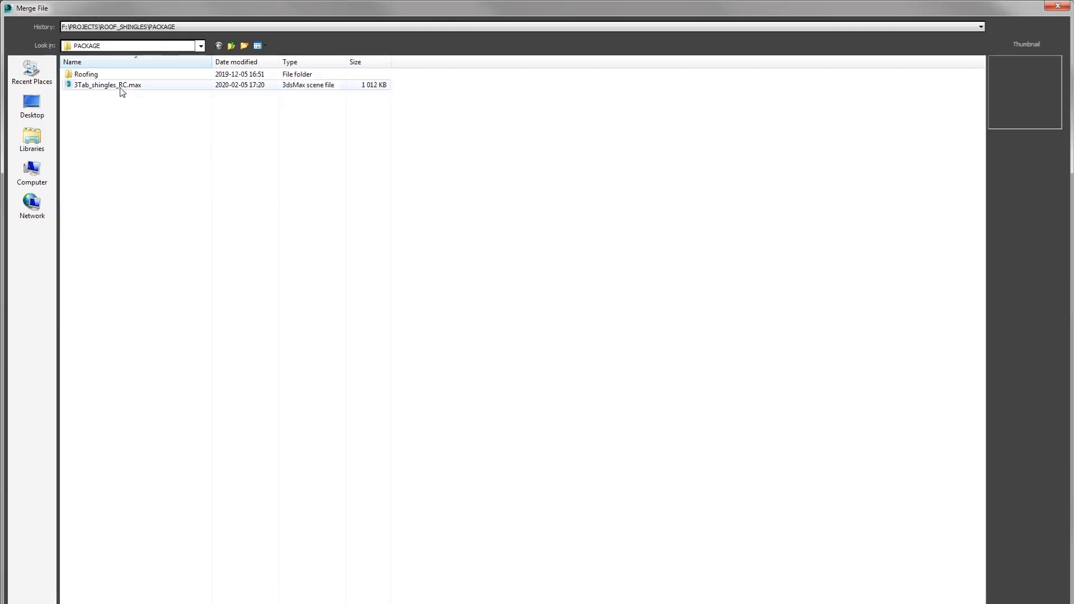
{"action": "left_click", "coordinate": [108, 85]}
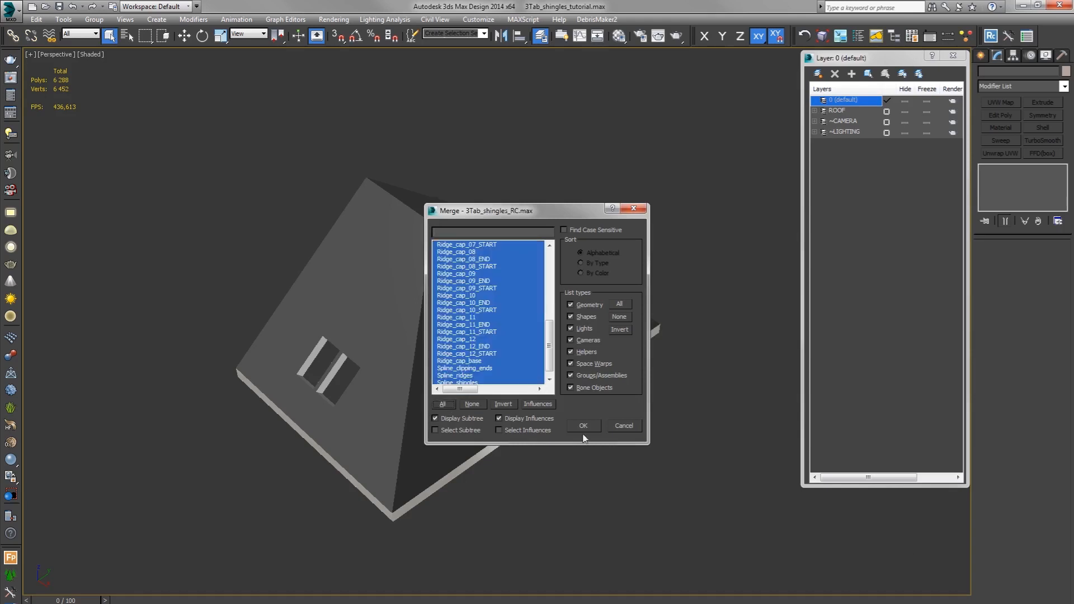
{"action": "left_click", "coordinate": [582, 425]}
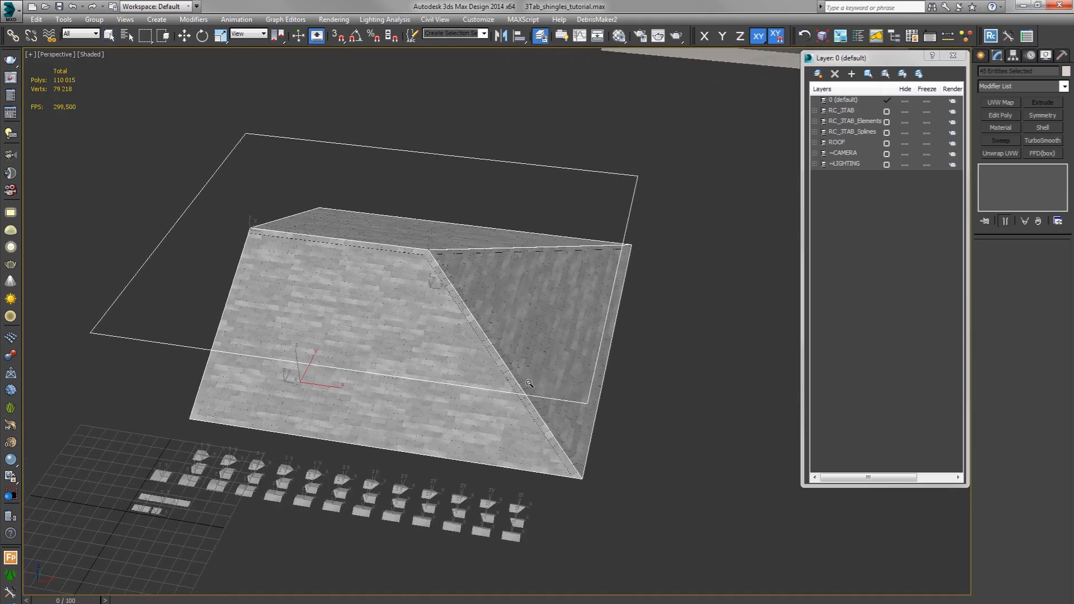
Step: Inspect the RC_3TAB layer and its RC_3TAB_Elements objects, cancelling Object Properties
{"action": "left_click", "coordinate": [849, 110]}
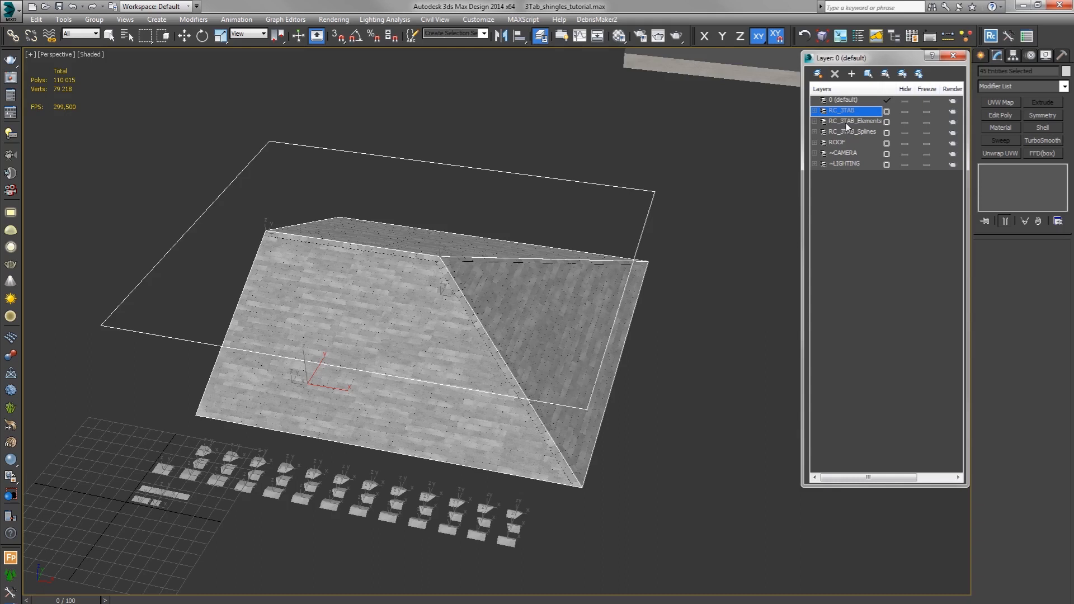
{"action": "mouse_move", "coordinate": [847, 127]}
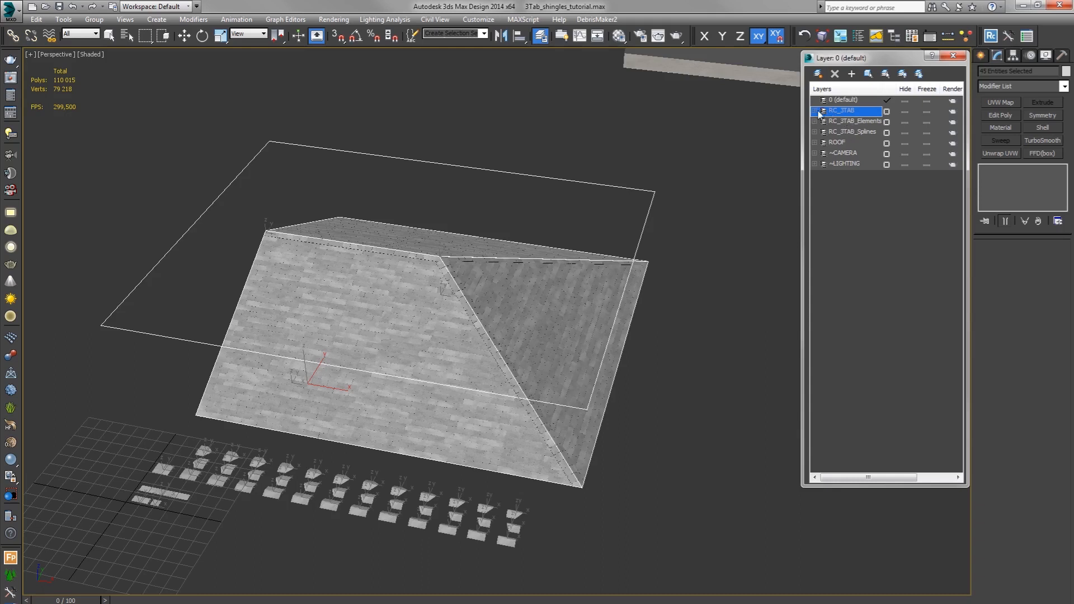
{"action": "left_click", "coordinate": [815, 111]}
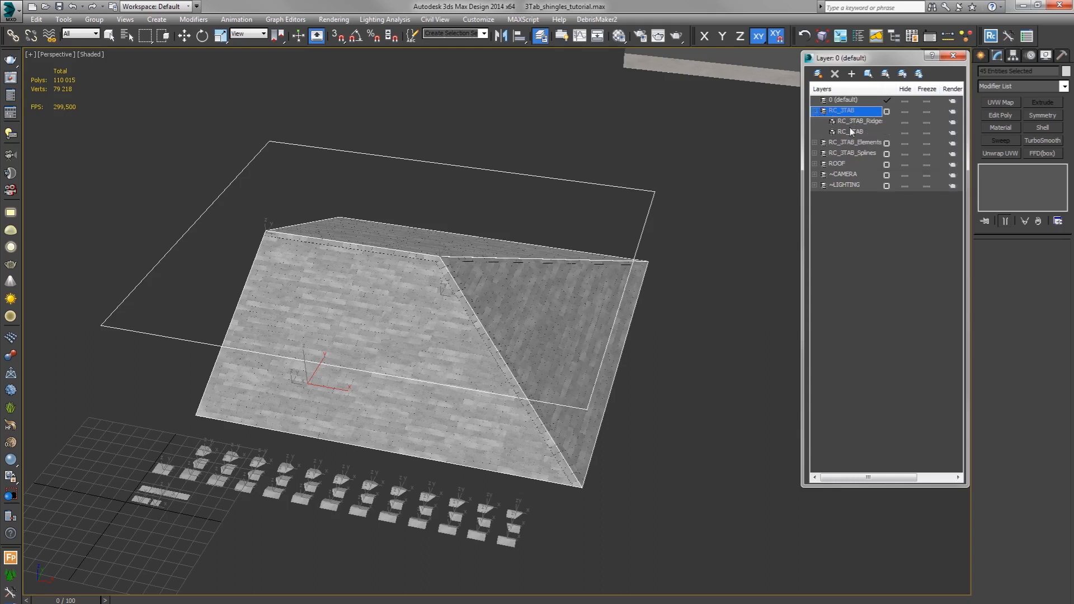
{"action": "left_click", "coordinate": [849, 131]}
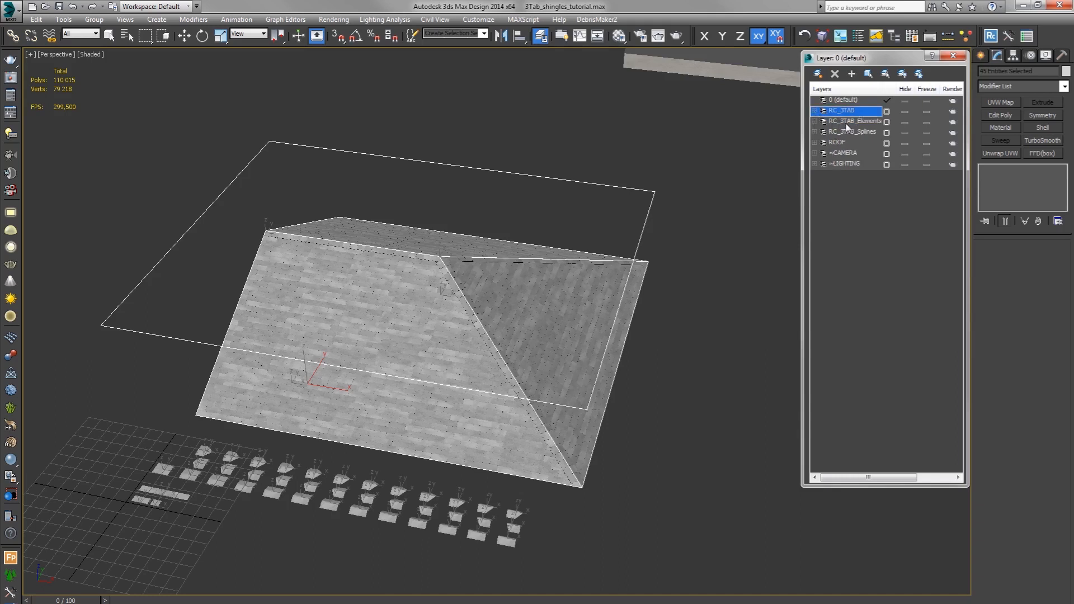
{"action": "left_click", "coordinate": [854, 121]}
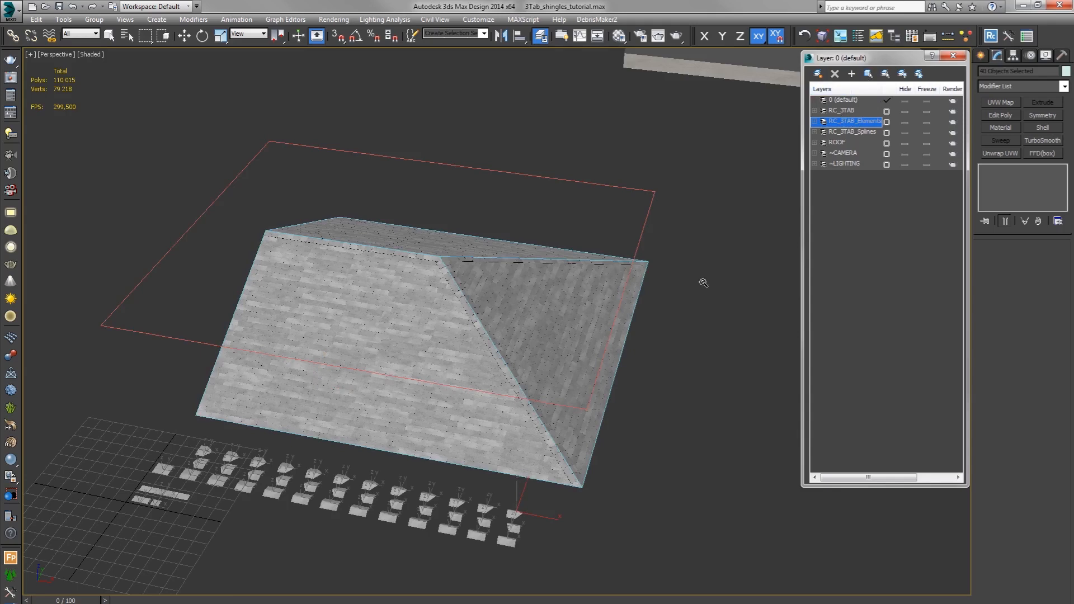
{"action": "left_click_drag", "start_coordinate": [703, 281], "coordinate": [615, 379]}
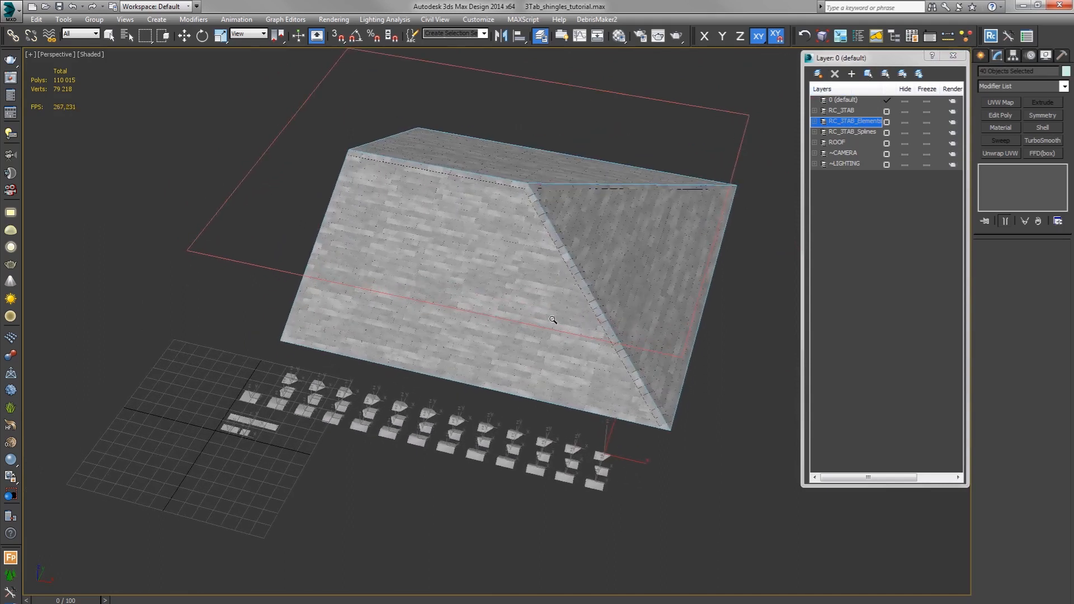
{"action": "left_click_drag", "start_coordinate": [552, 319], "coordinate": [513, 457]}
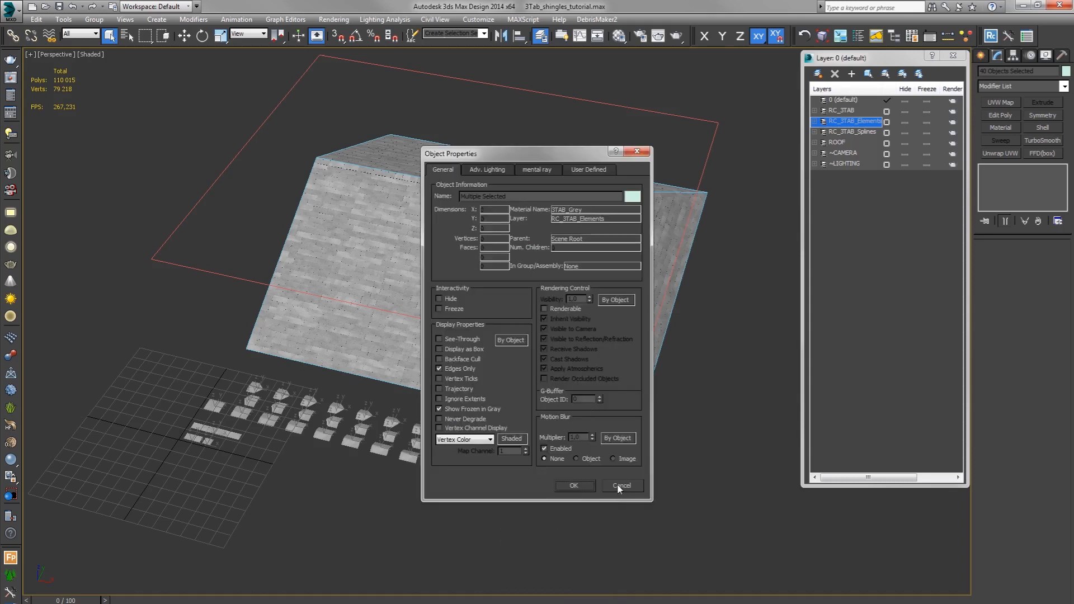
{"action": "left_click", "coordinate": [620, 485]}
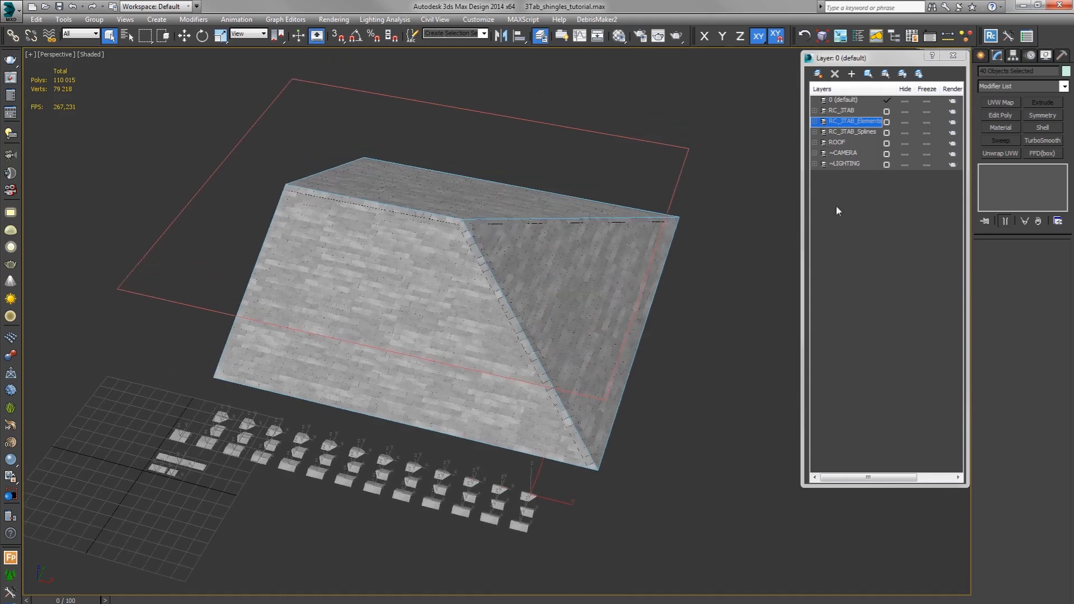
Step: Expand RC_3TAB_Splines and select the Spline_ridges object
{"action": "left_click", "coordinate": [853, 131]}
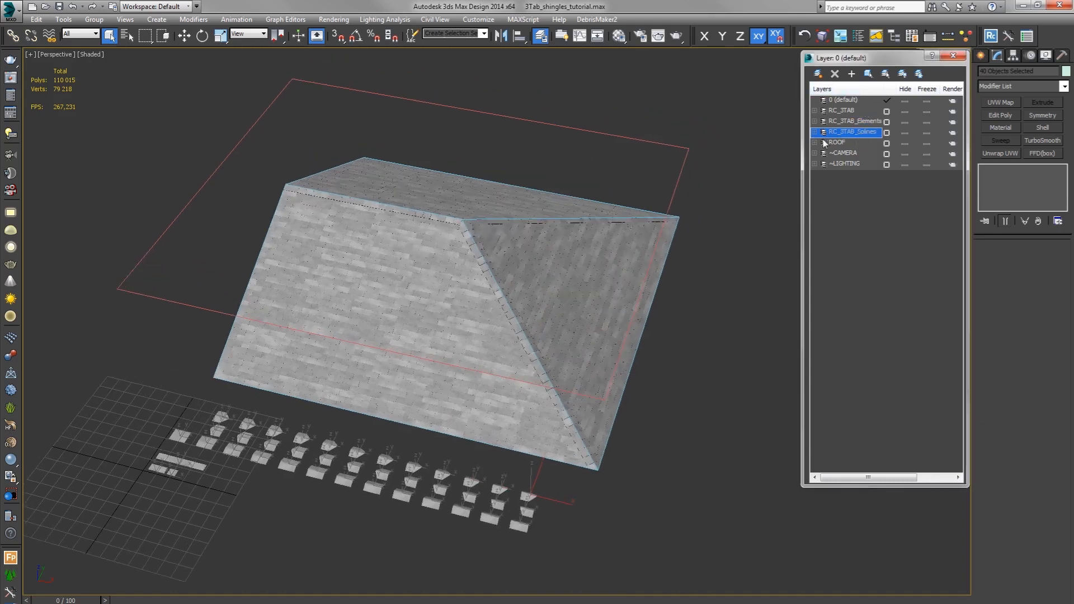
{"action": "left_click", "coordinate": [814, 131]}
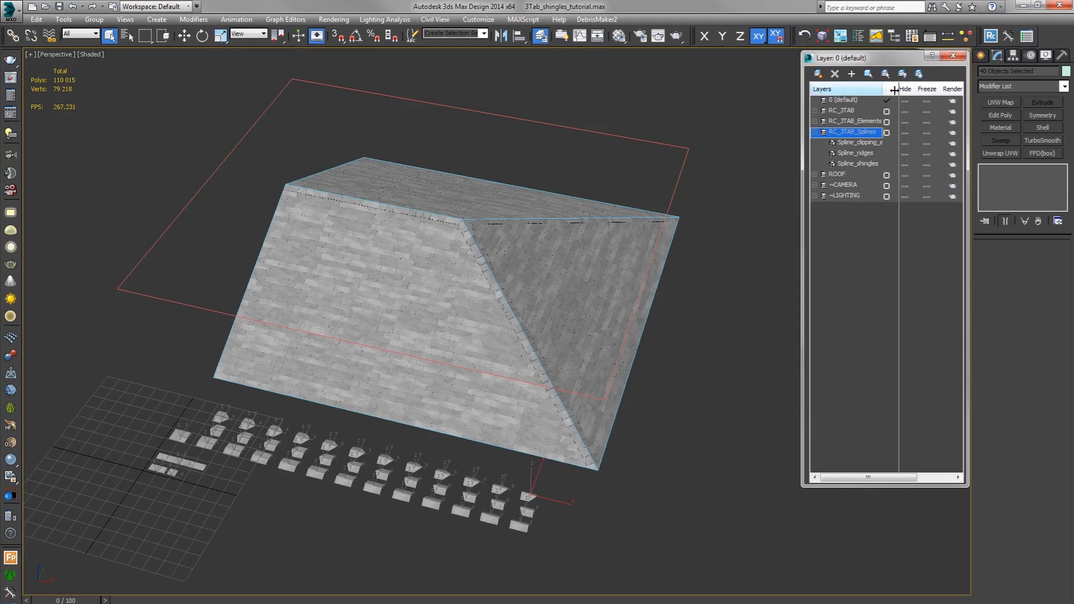
{"action": "left_click", "coordinate": [856, 153]}
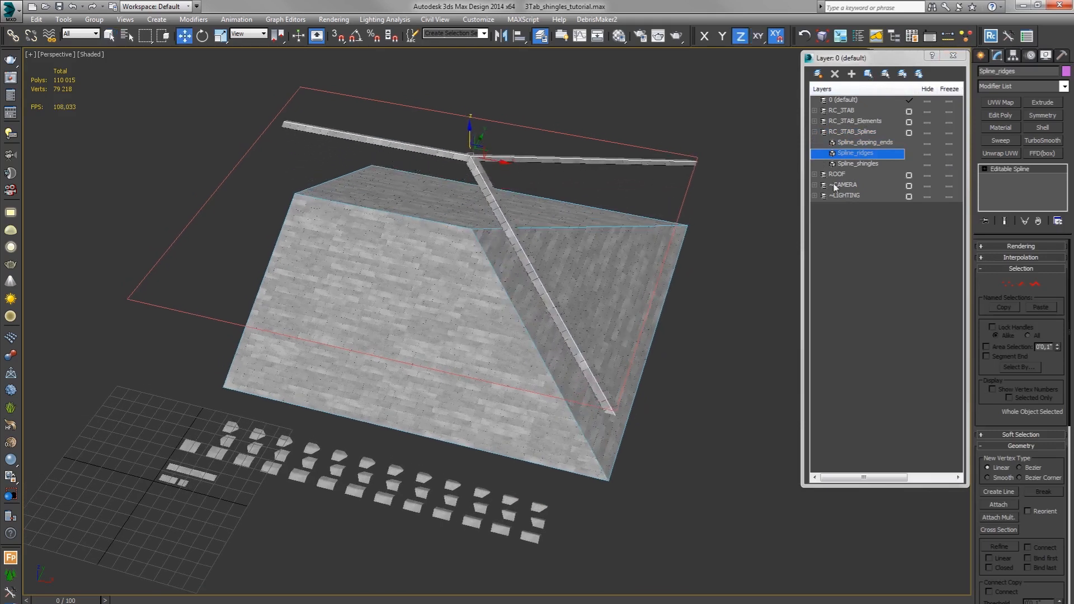
Step: Check the Spline_shingles and Spline_ridges objects in the layer list
{"action": "left_click", "coordinate": [857, 164]}
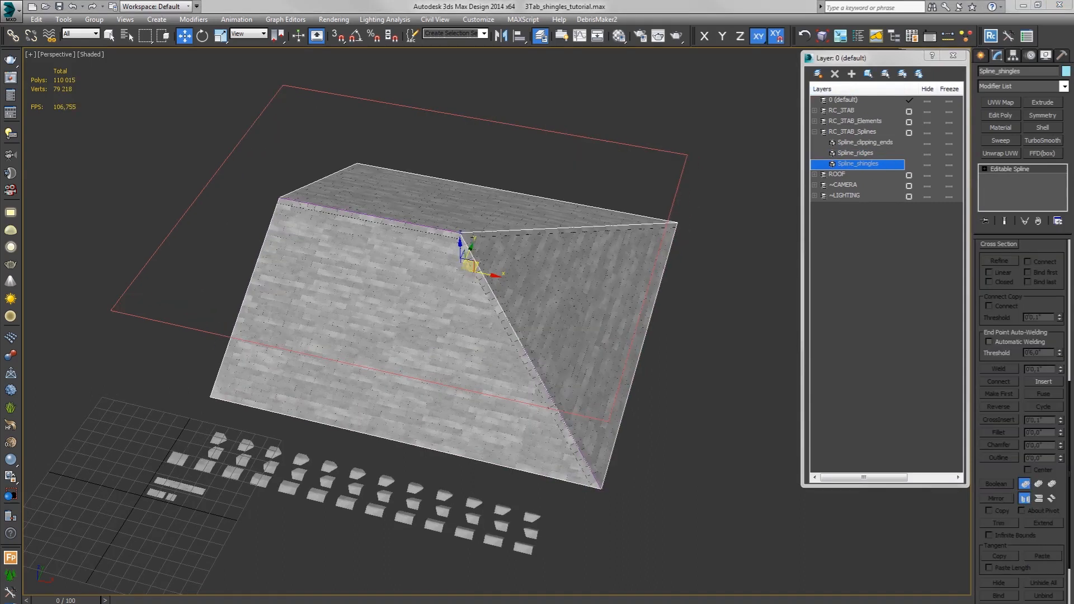
{"action": "left_click", "coordinate": [857, 143]}
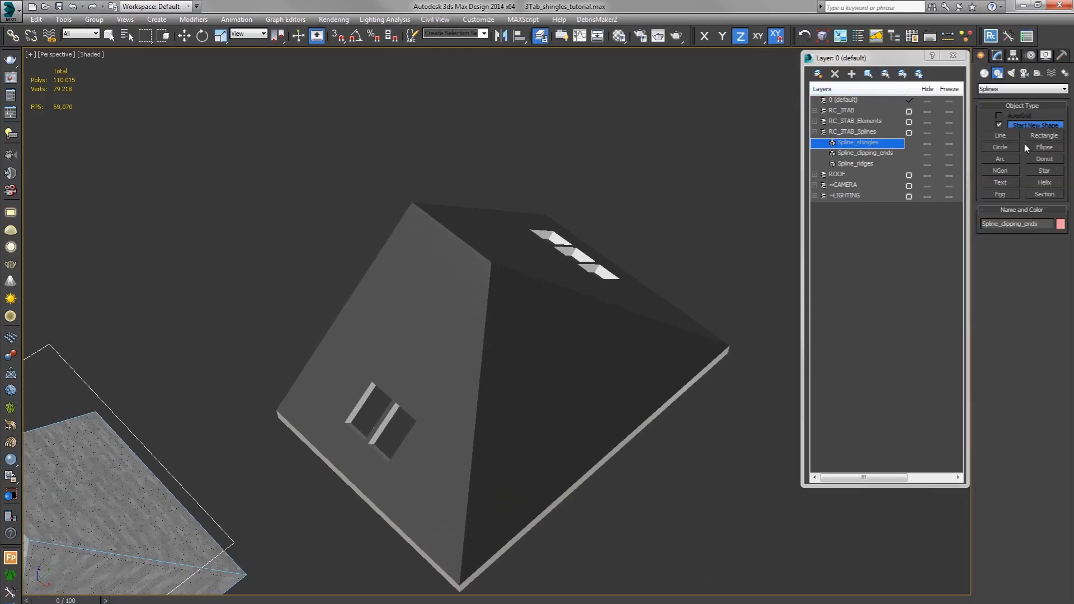
Step: Draw a line from the roof's peak corner to its lower edge
{"action": "left_click", "coordinate": [998, 134]}
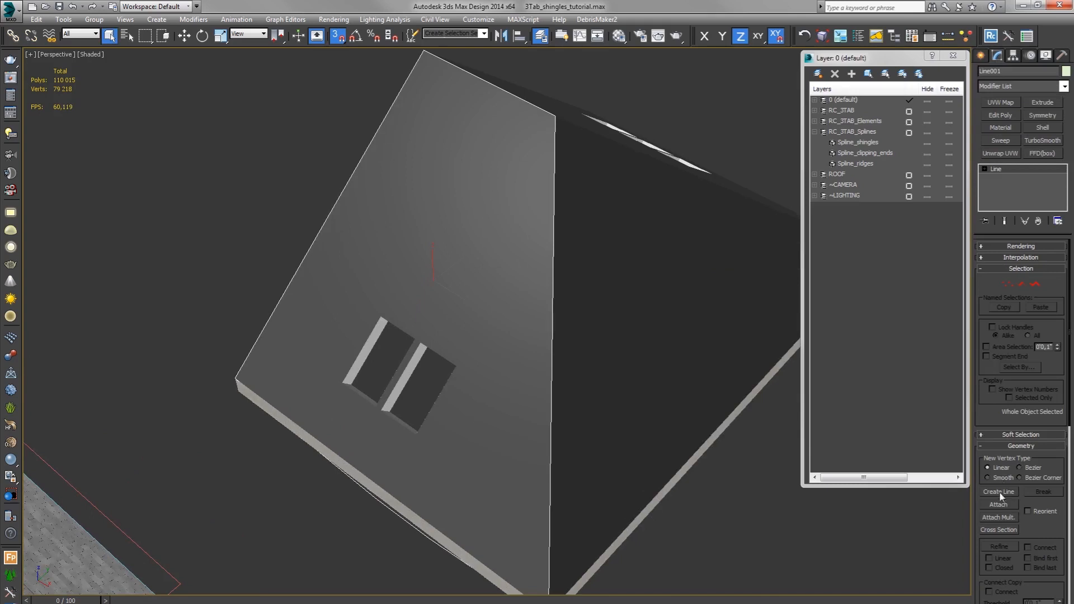
{"action": "left_click", "coordinate": [997, 491]}
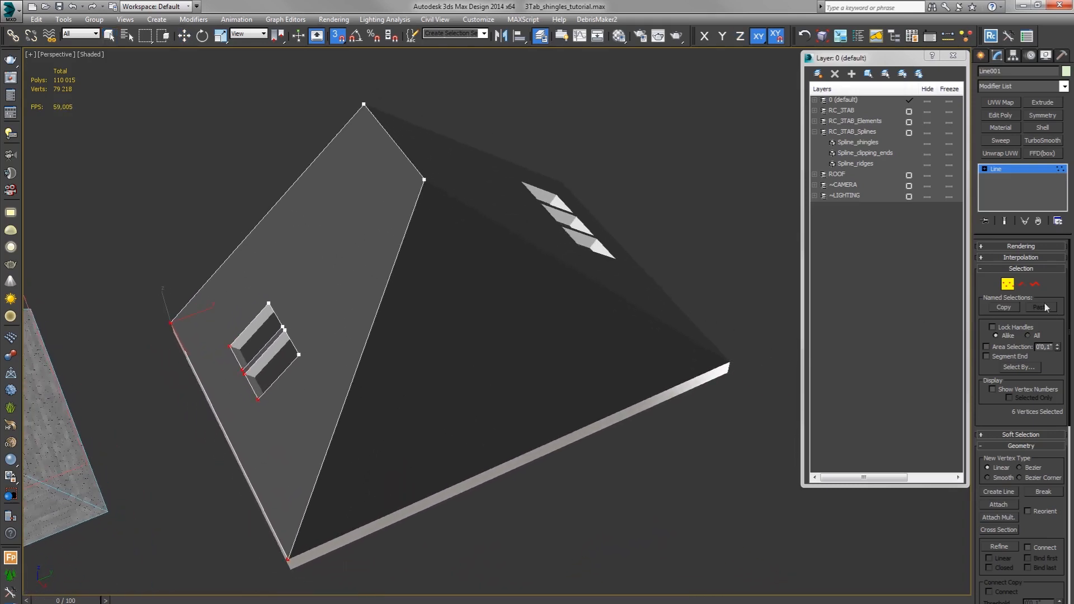
{"action": "left_click", "coordinate": [997, 491]}
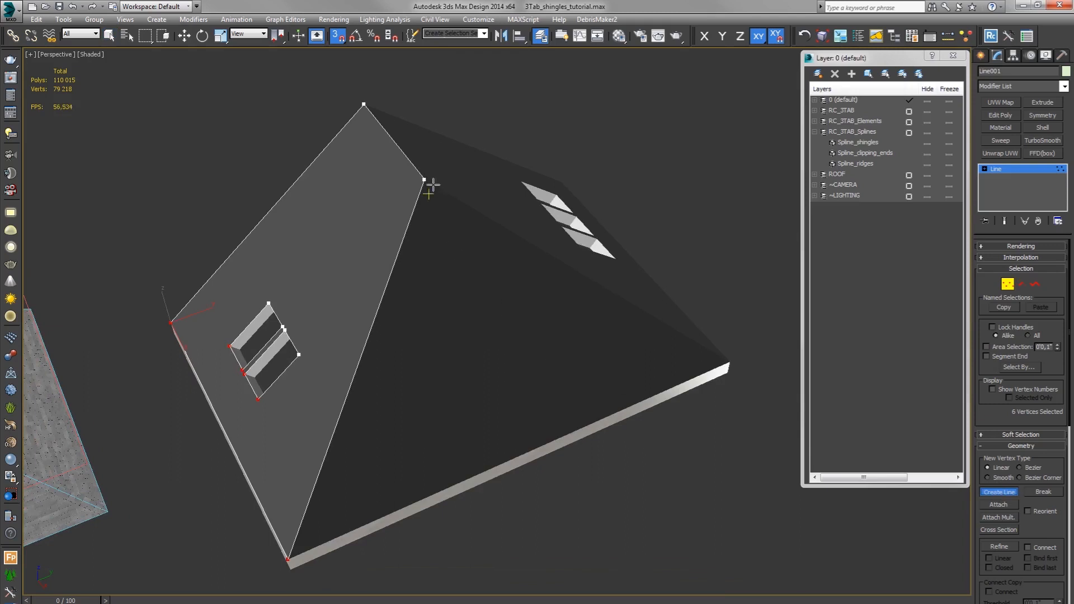
{"action": "left_click", "coordinate": [576, 435]}
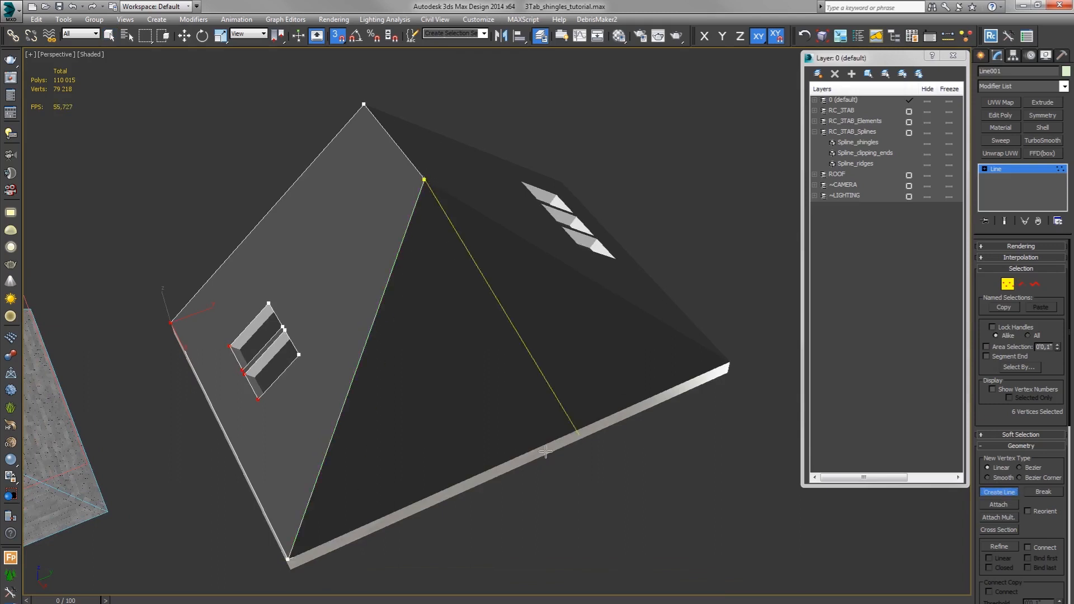
{"action": "left_click", "coordinate": [425, 179]}
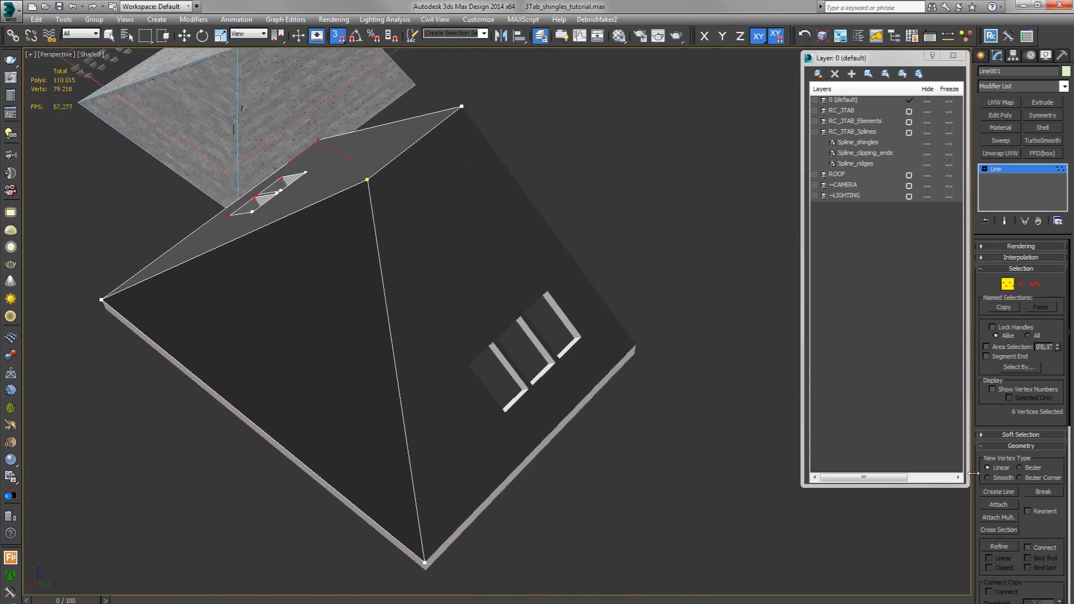
Step: Close the roof face outline and trace around the skylight opening
{"action": "left_click", "coordinate": [998, 492]}
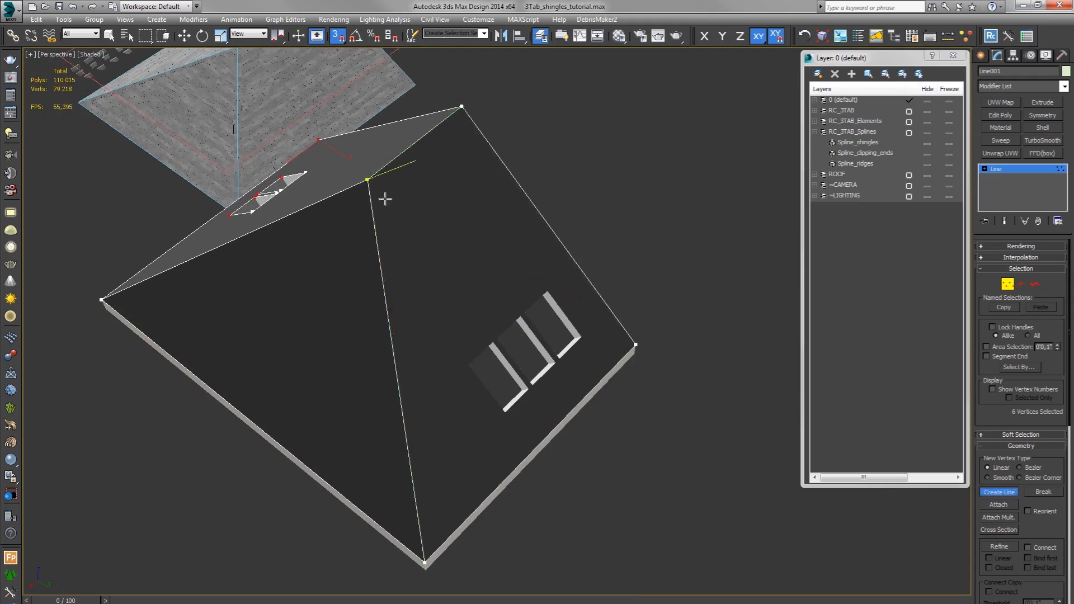
{"action": "left_click", "coordinate": [368, 181]}
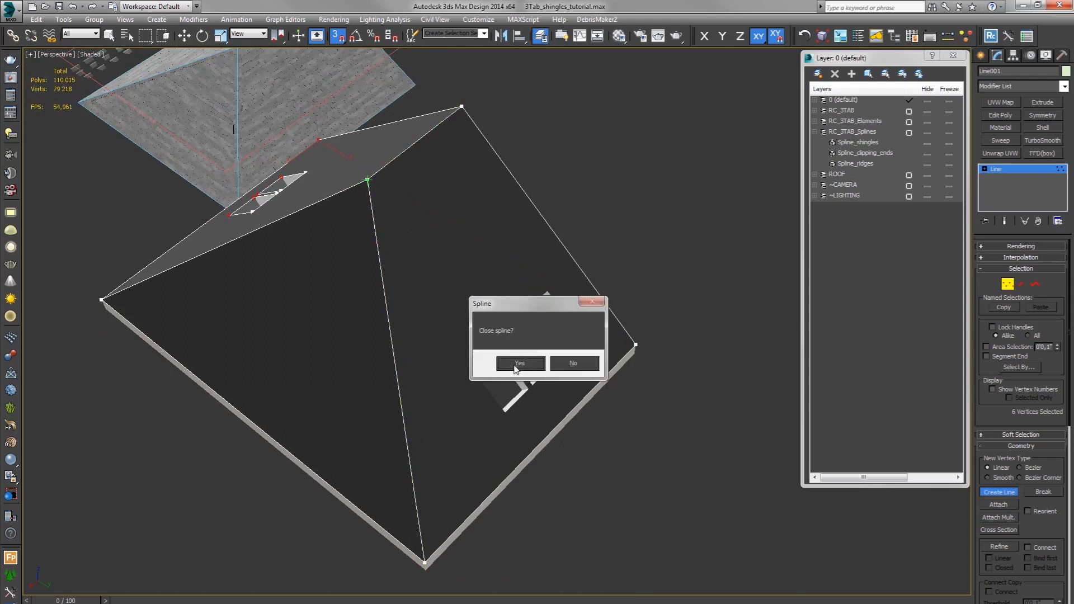
{"action": "left_click", "coordinate": [519, 363]}
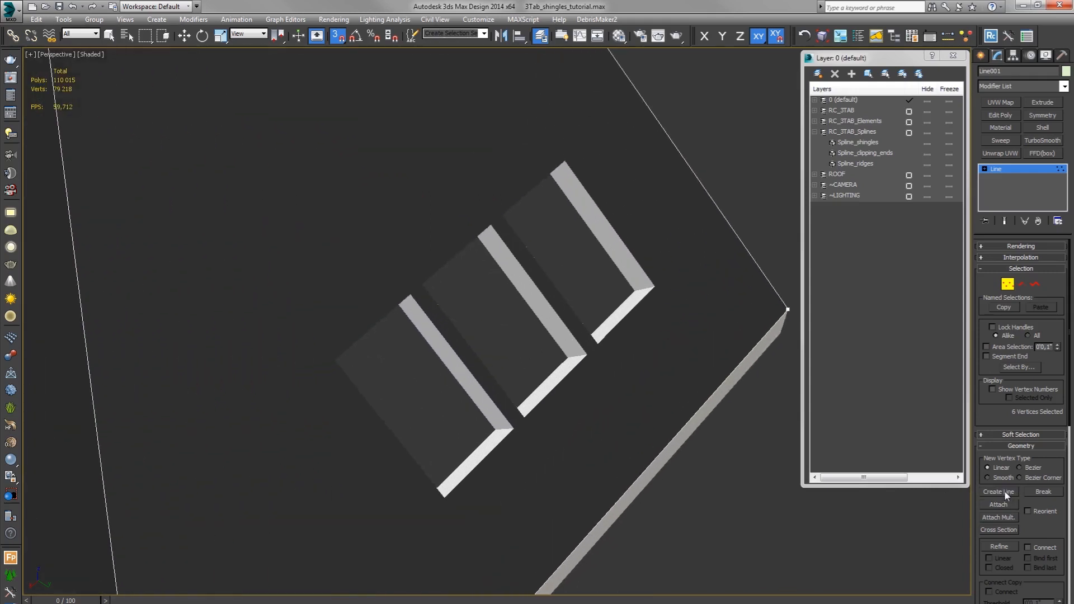
{"action": "left_click", "coordinate": [997, 492]}
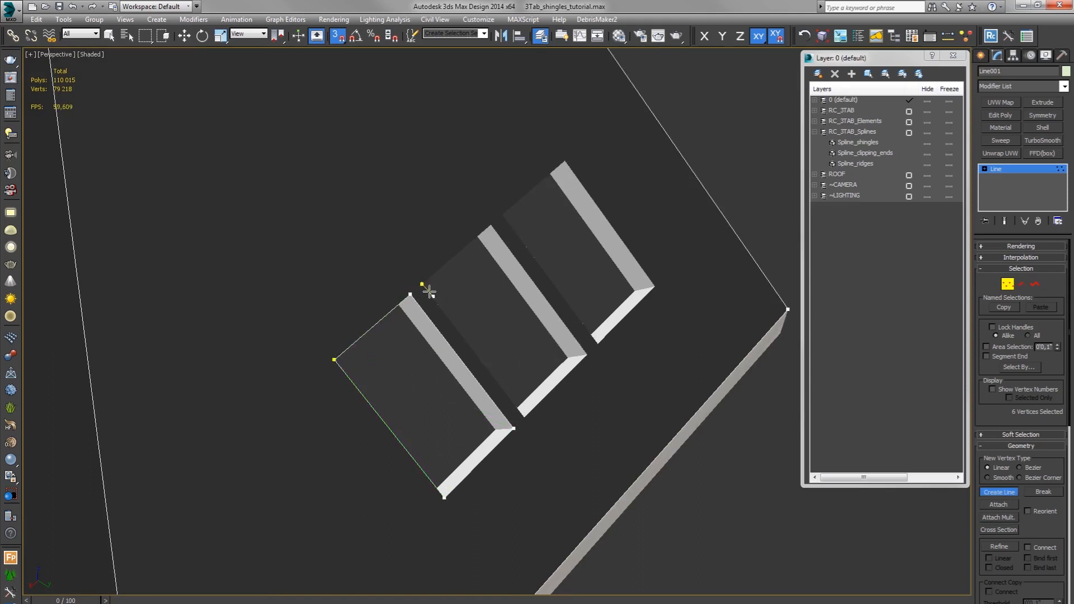
{"action": "left_click_drag", "start_coordinate": [421, 284], "coordinate": [491, 225]}
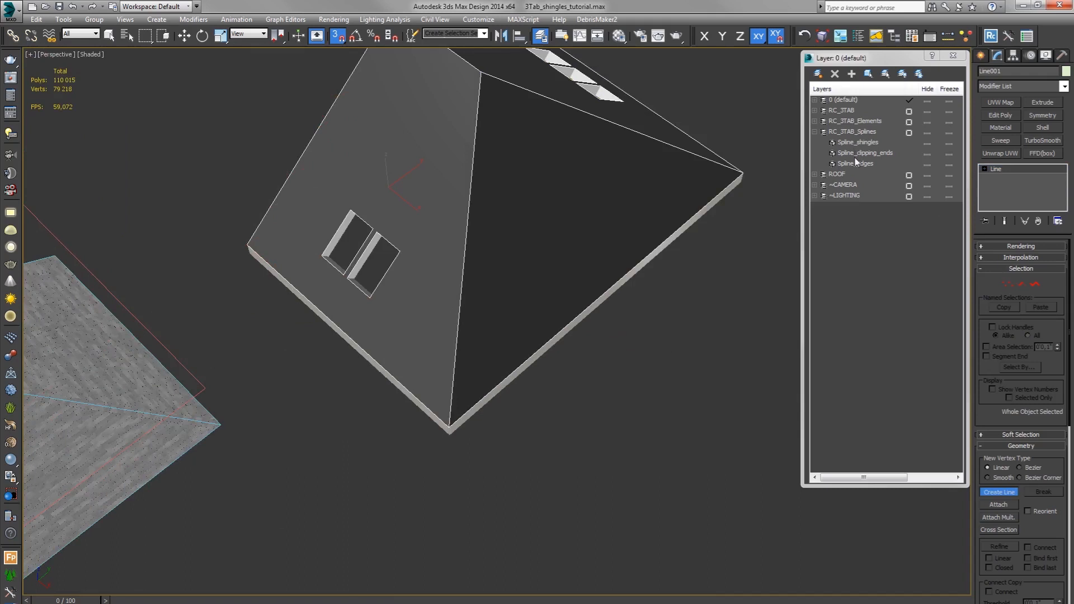
Step: Attach the traced roof face and opening outlines to Spline_shingles
{"action": "left_click", "coordinate": [857, 141]}
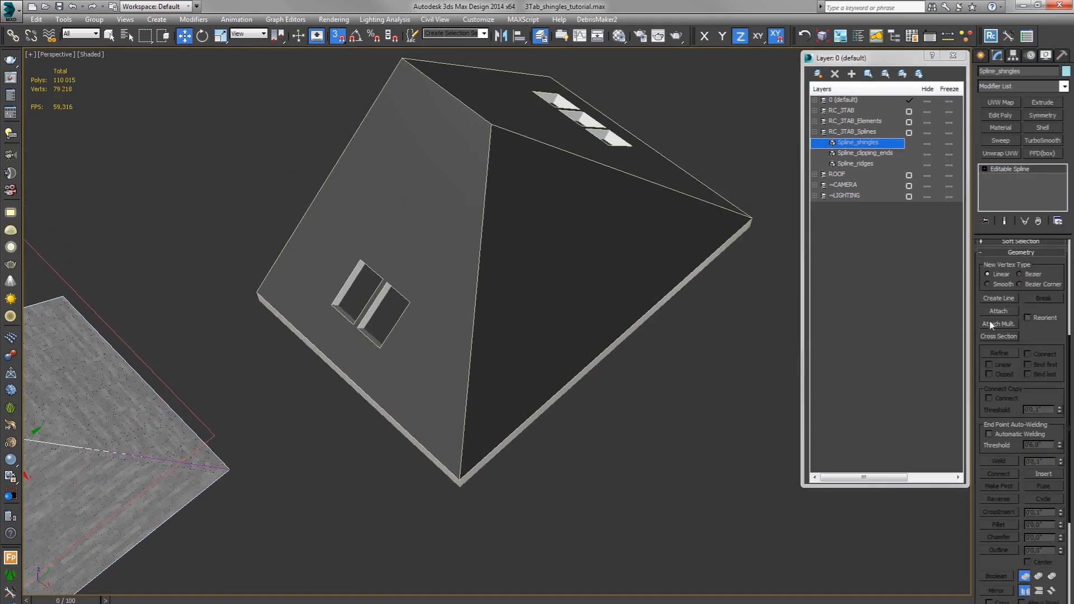
{"action": "left_click", "coordinate": [998, 311]}
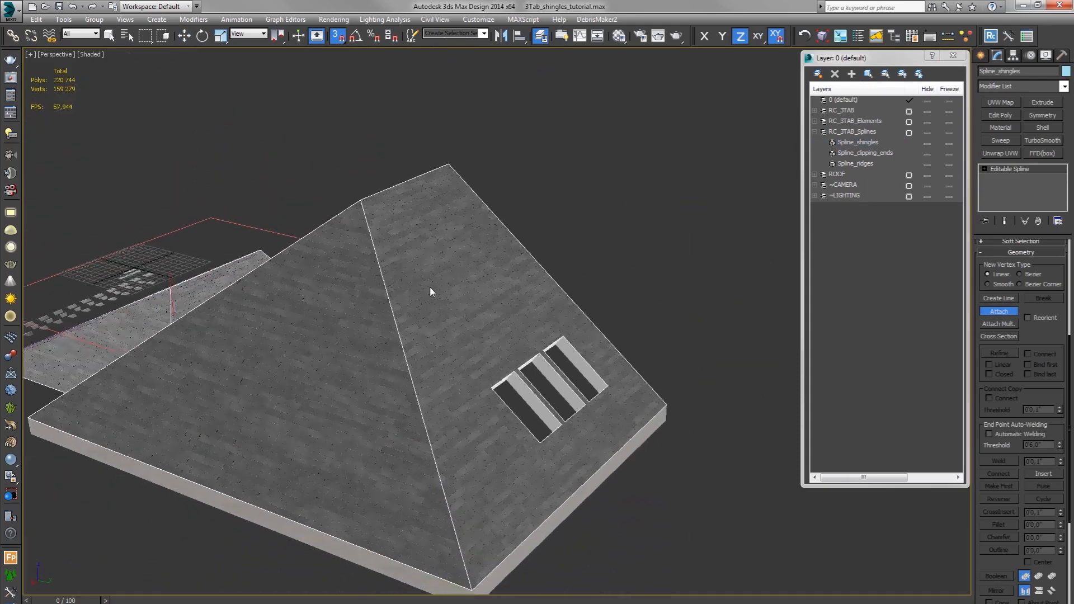
{"action": "left_click_drag", "start_coordinate": [431, 291], "coordinate": [503, 324]}
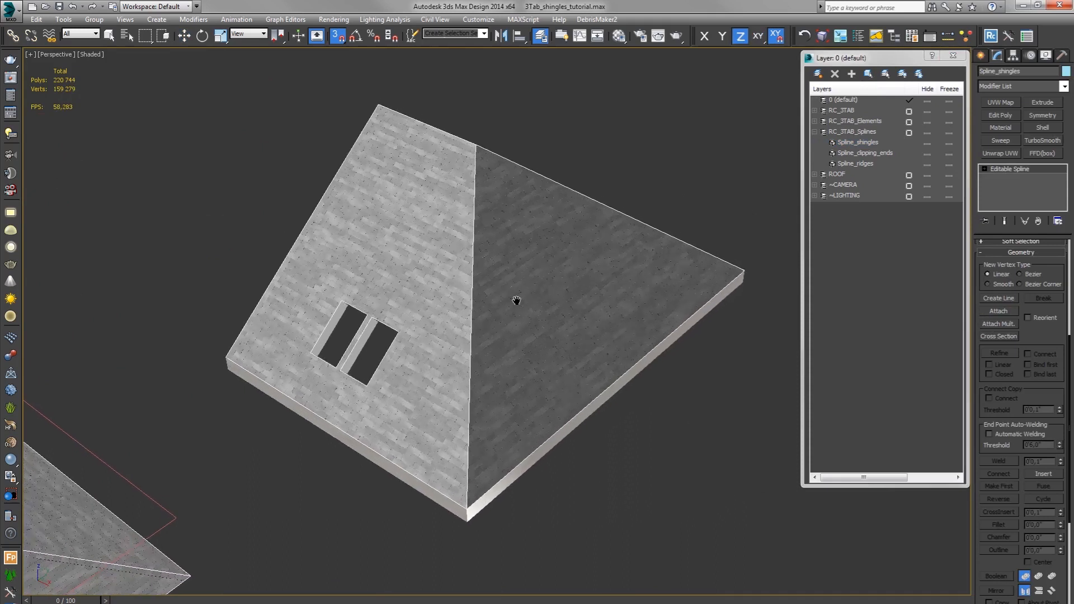
{"action": "left_click", "coordinate": [998, 311]}
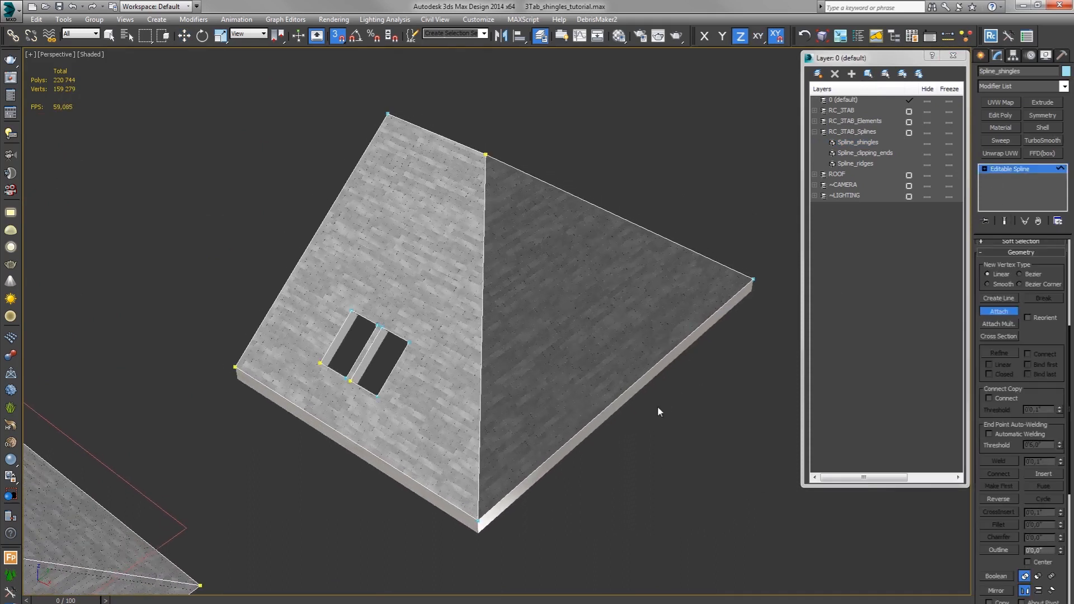
{"action": "mouse_move", "coordinate": [662, 393]}
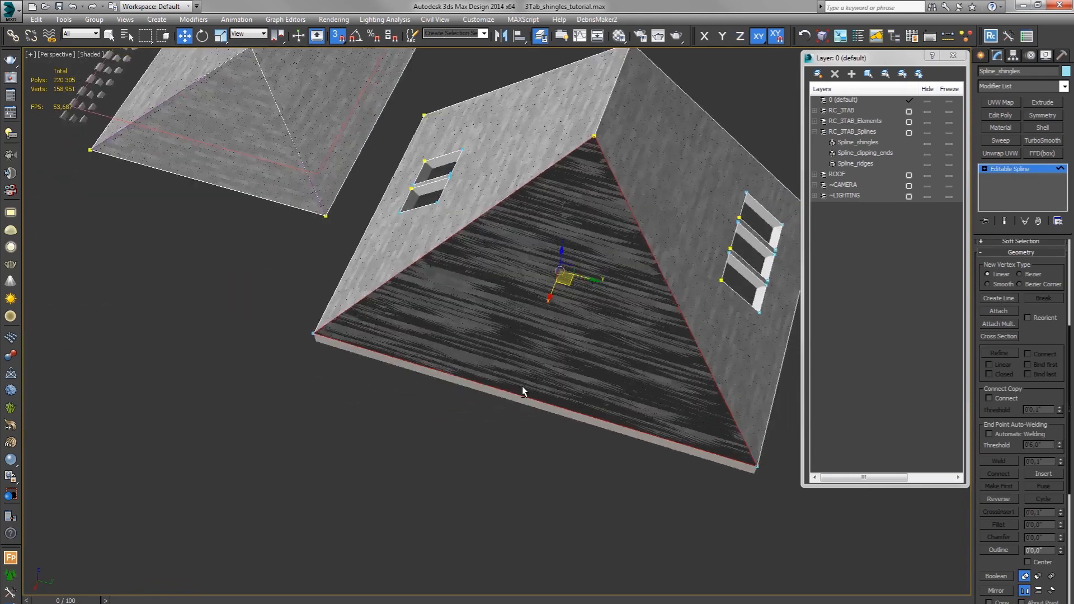
{"action": "key", "text": "F3"}
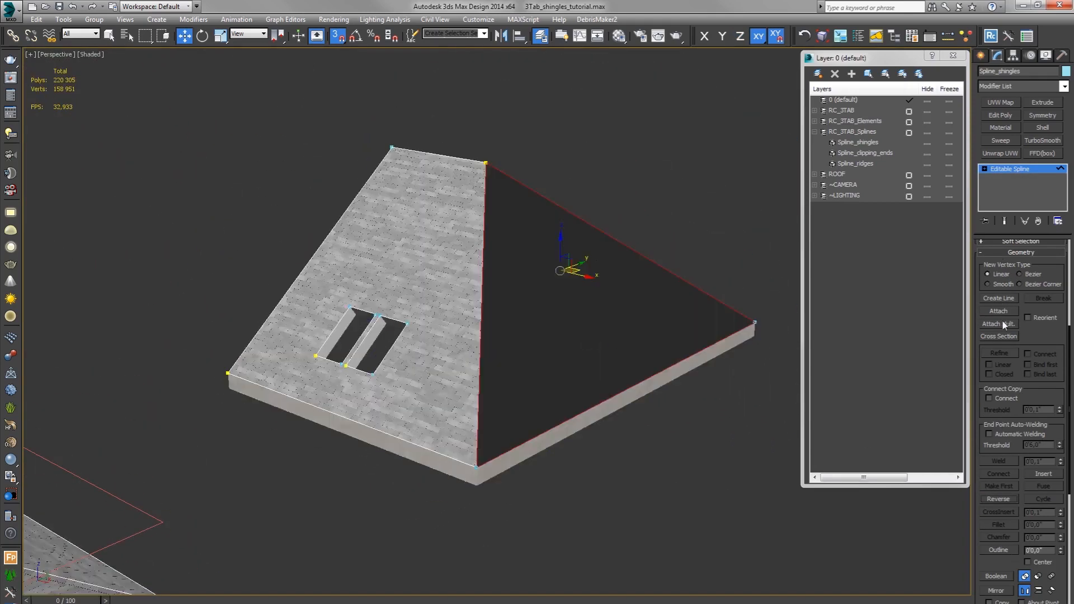
{"action": "left_click", "coordinate": [998, 499]}
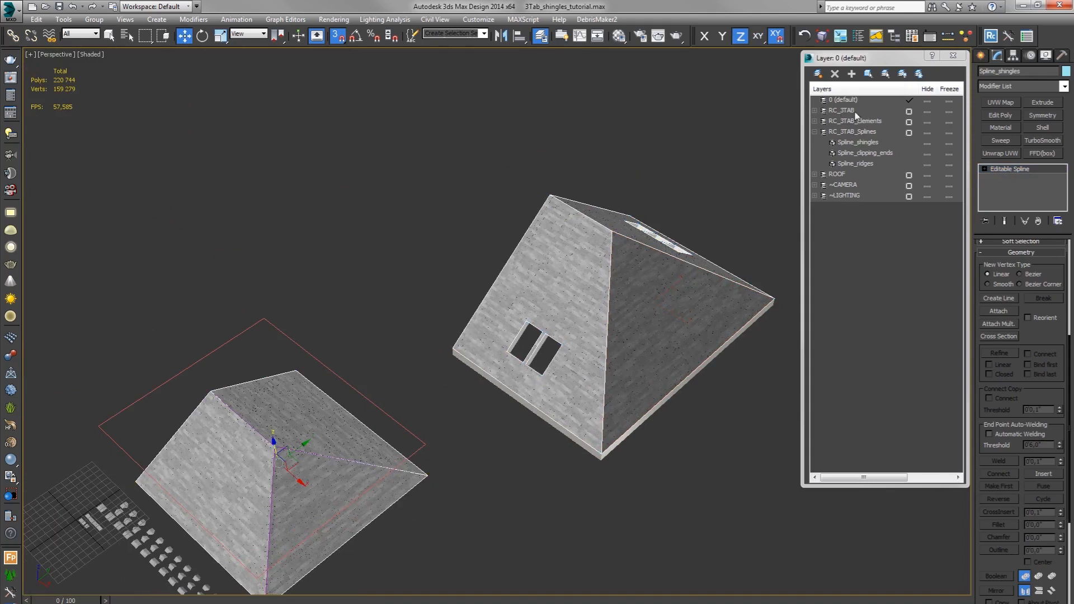
Step: Hide RC_3TAB shingles and Spline_shingles, leaving Spline_ridges selected
{"action": "left_click", "coordinate": [814, 110]}
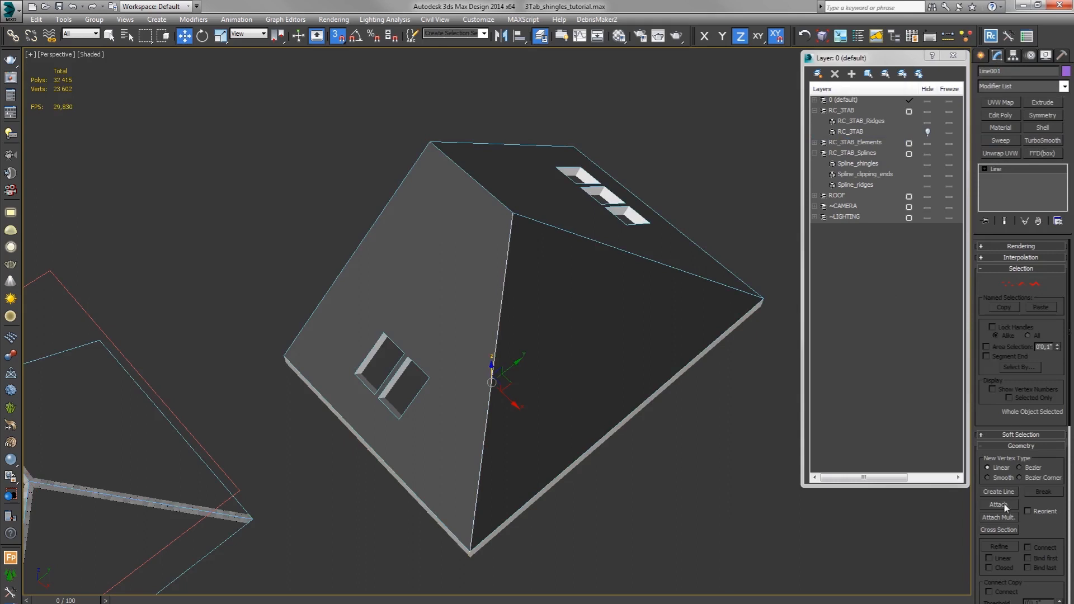
{"action": "left_click", "coordinate": [999, 491]}
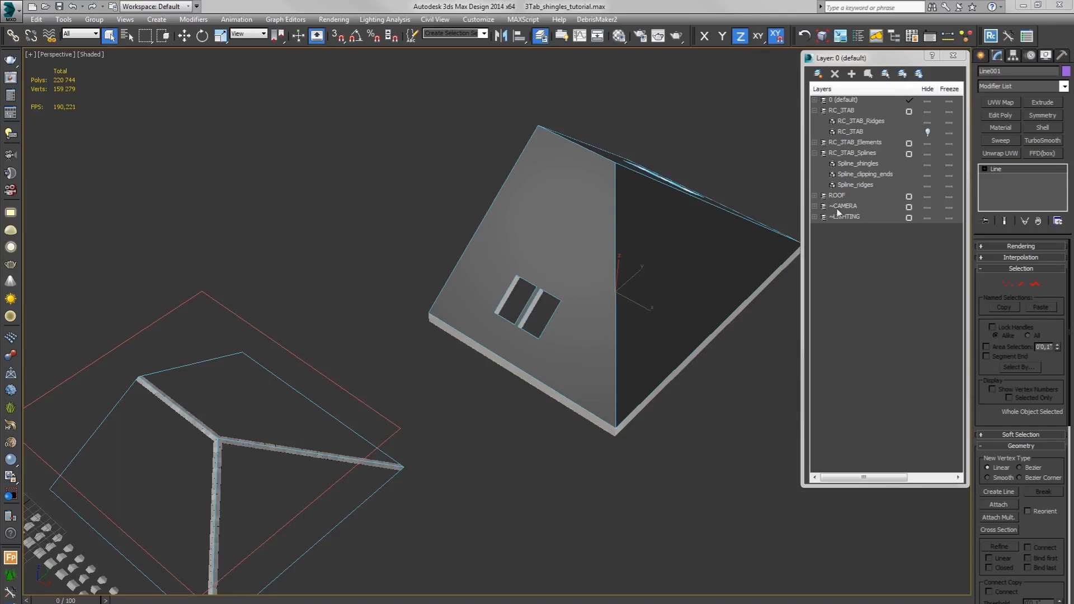
{"action": "left_click", "coordinate": [854, 186]}
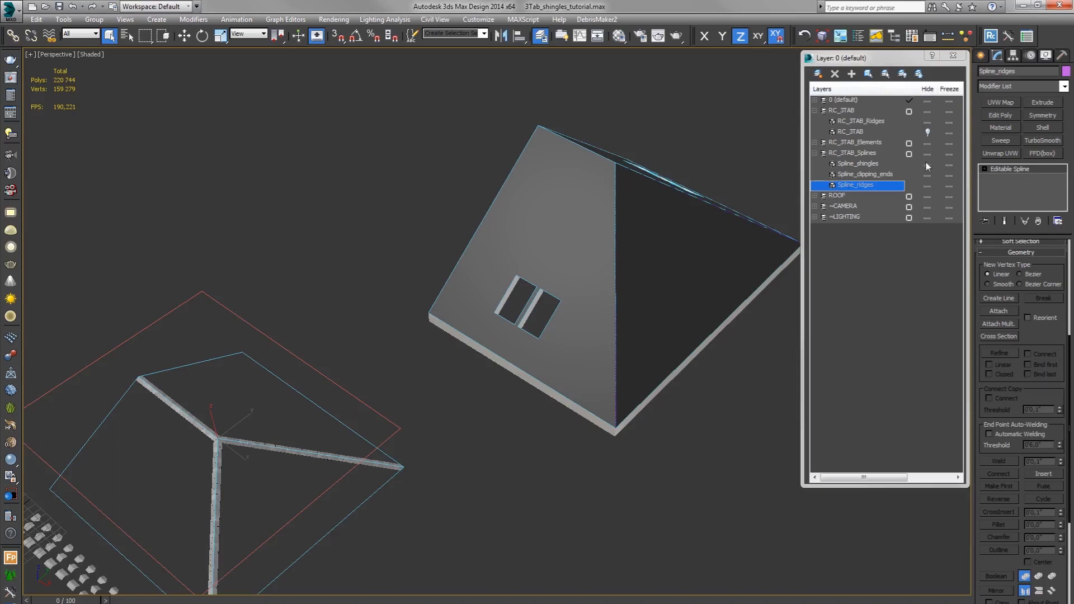
{"action": "left_click", "coordinate": [858, 162]}
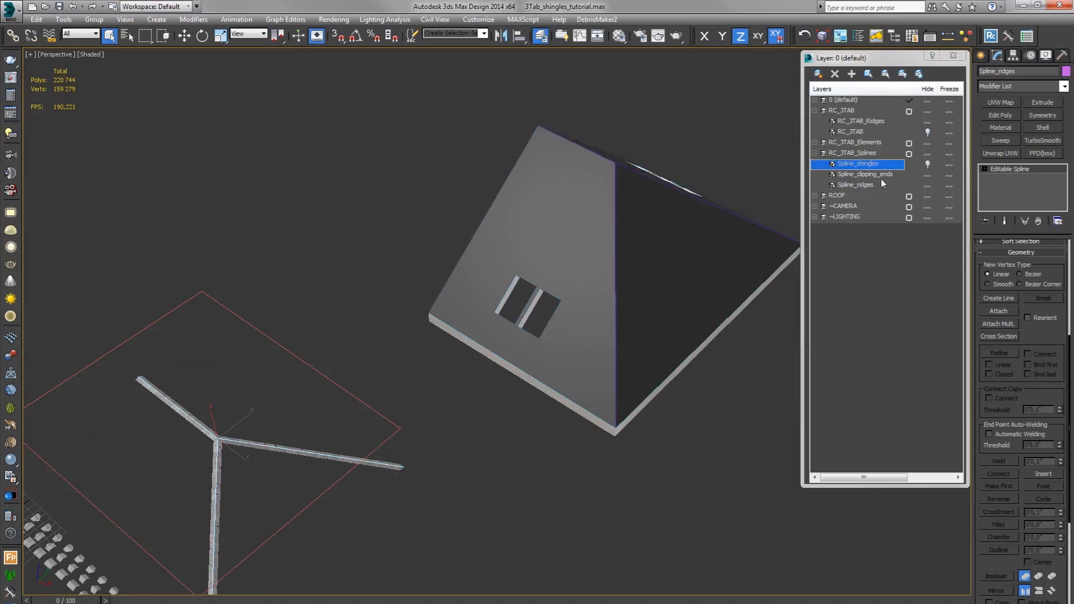
{"action": "left_click", "coordinate": [854, 185]}
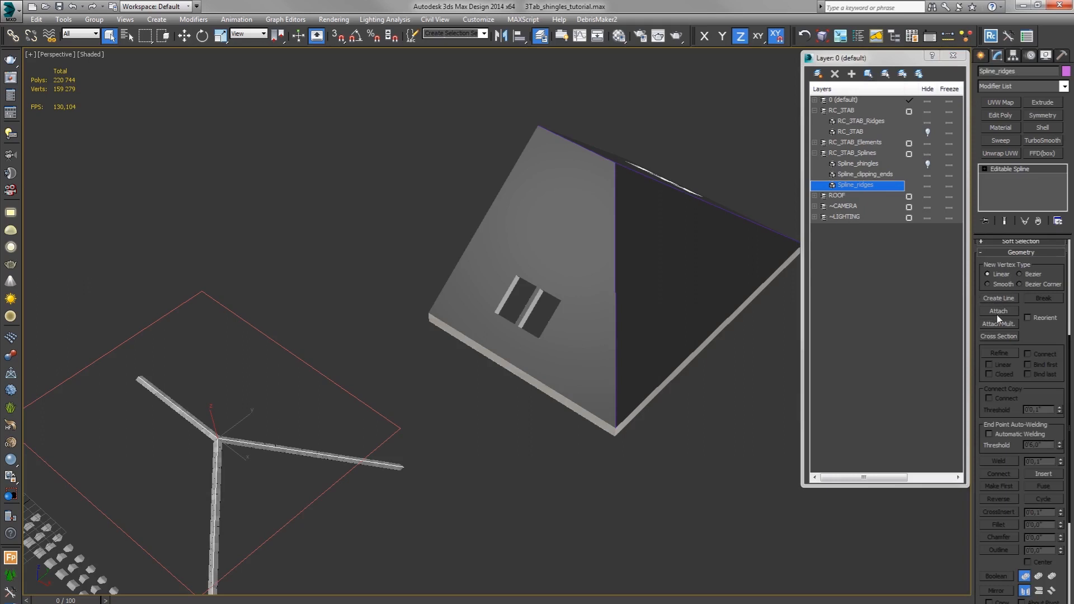
Step: Attach the second roof's hip line to Spline_ridges
{"action": "left_click", "coordinate": [998, 311]}
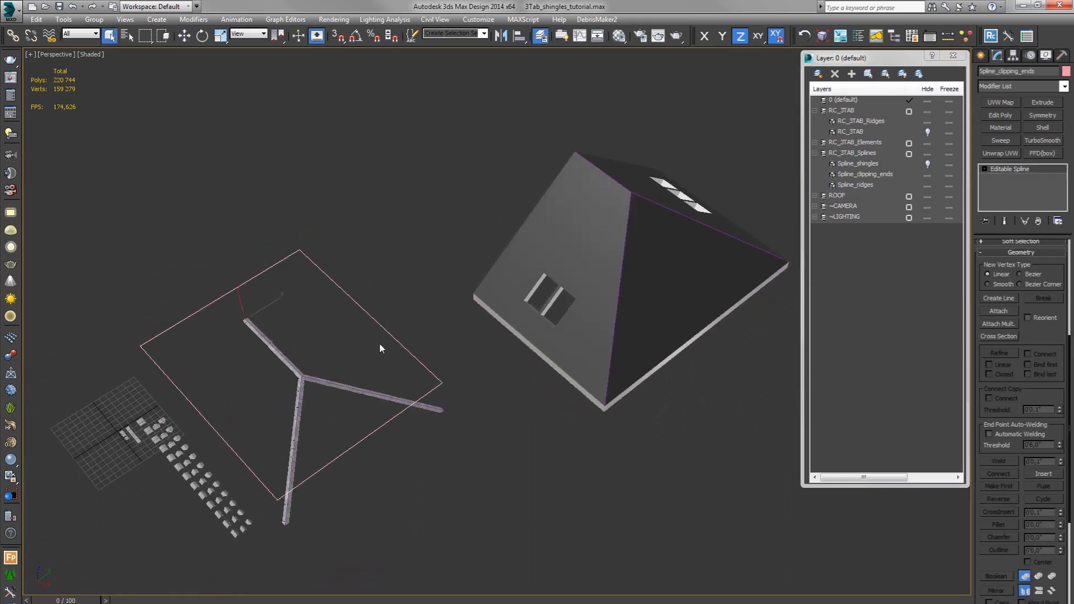
{"action": "key", "text": "t"}
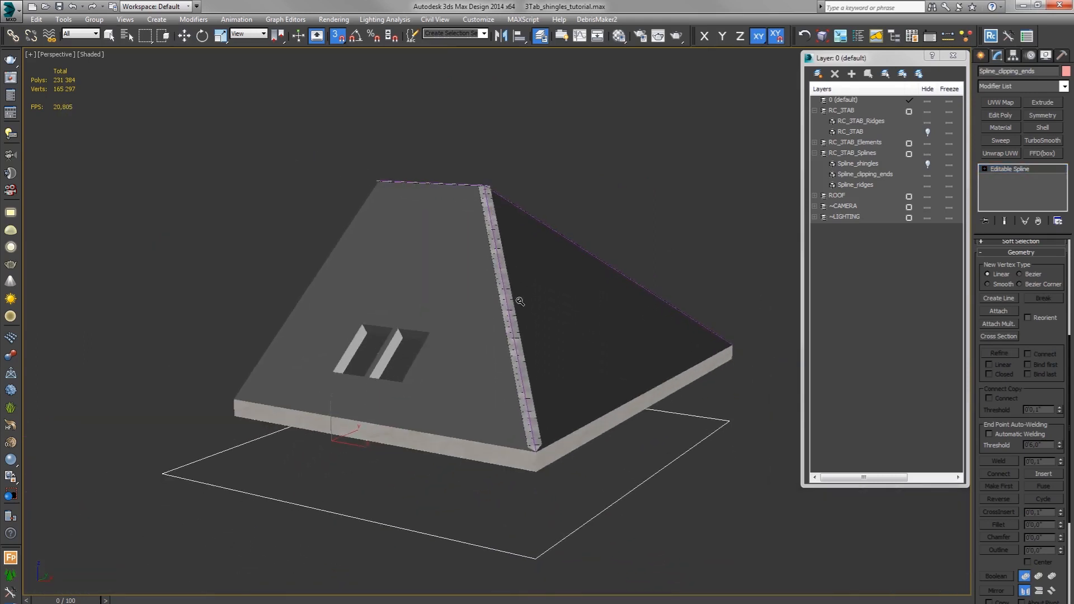
Step: Raise the Ridge_cap_01 Bend angle from about 9.5 to 76.5
{"action": "left_click_drag", "start_coordinate": [520, 301], "coordinate": [485, 381]}
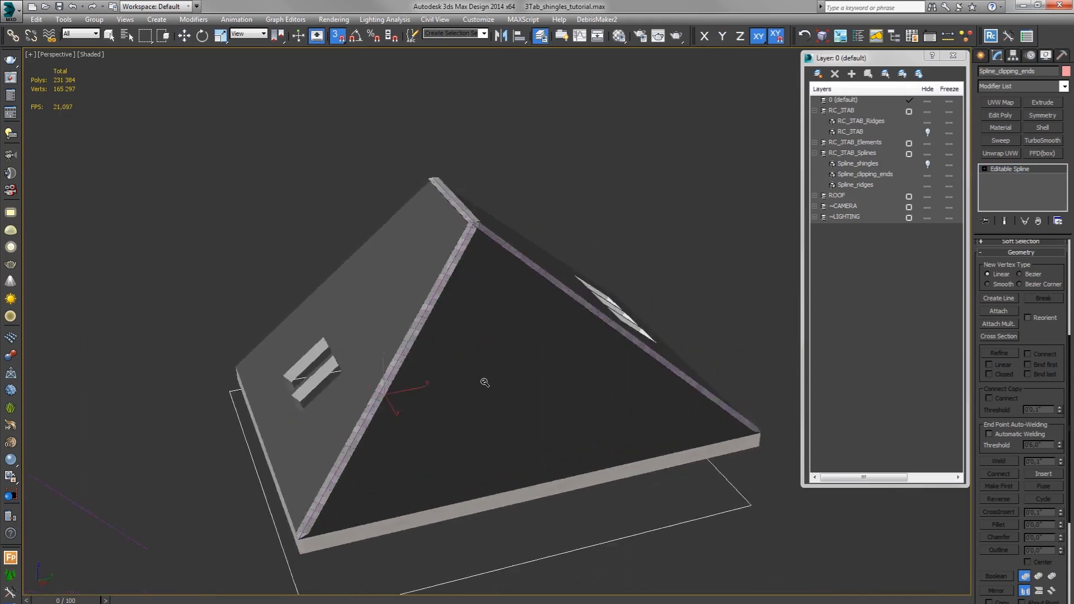
{"action": "left_click_drag", "start_coordinate": [485, 382], "coordinate": [500, 315]}
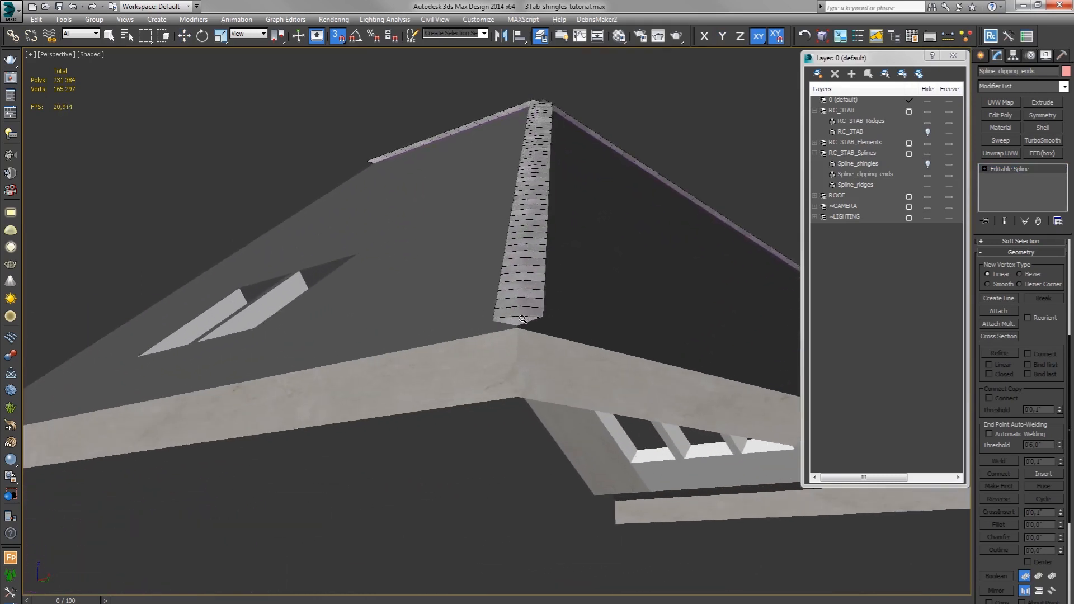
{"action": "left_click_drag", "start_coordinate": [522, 319], "coordinate": [520, 343]}
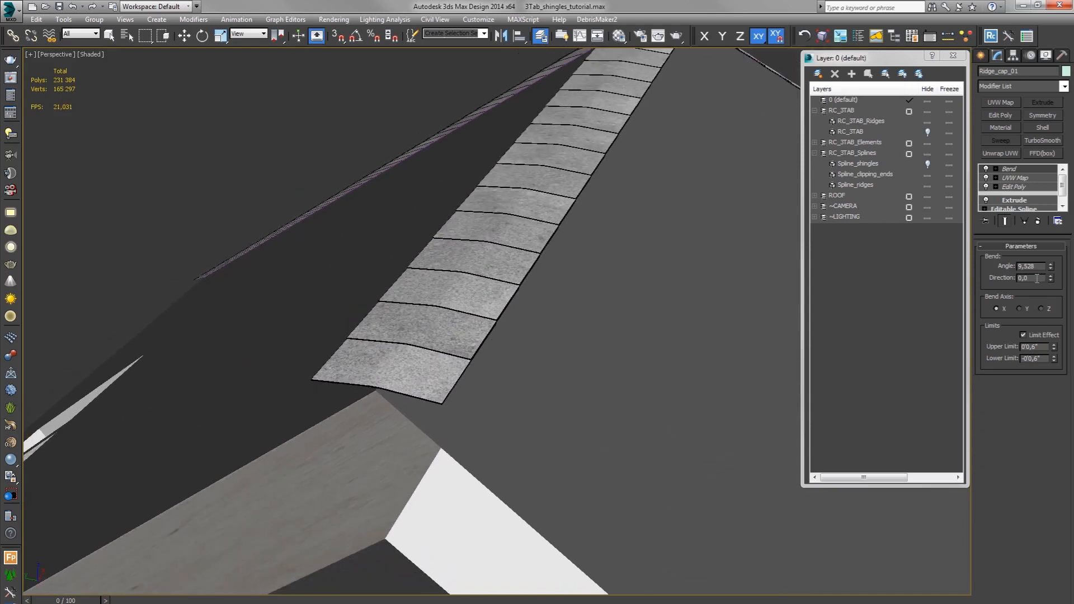
{"action": "left_click_drag", "start_coordinate": [1049, 266], "coordinate": [1048, 271]}
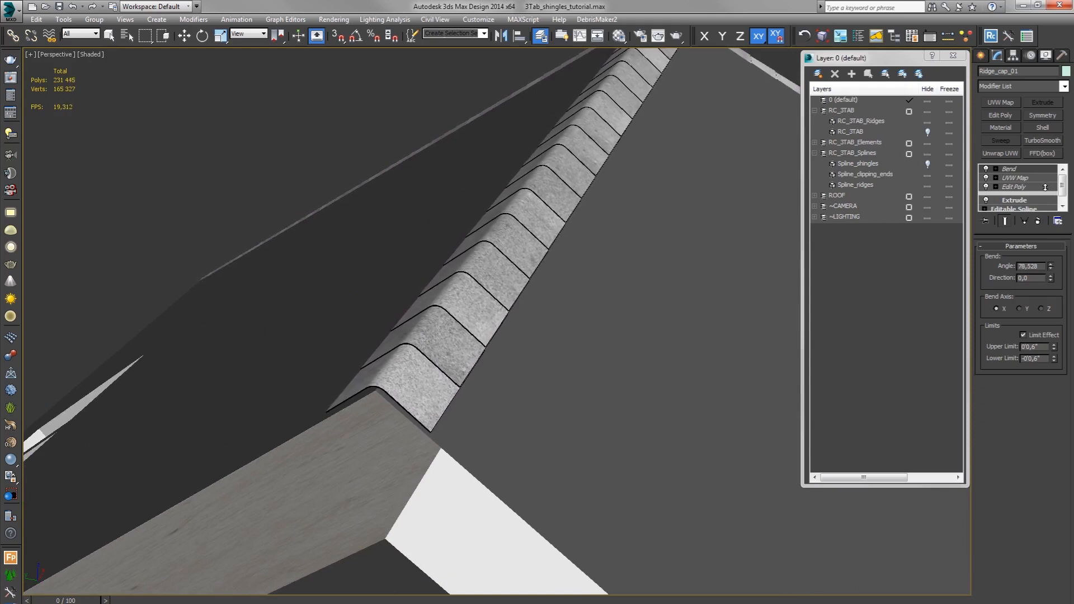
{"action": "left_click", "coordinate": [851, 131]}
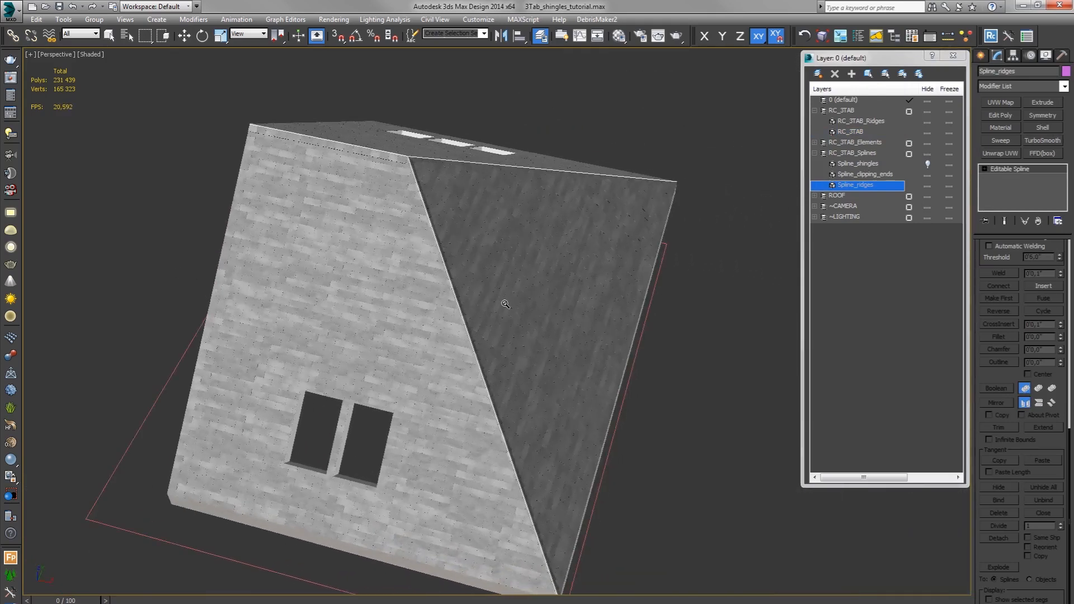
Step: Orbit the view toward a hip of the roof
{"action": "left_click_drag", "start_coordinate": [504, 304], "coordinate": [540, 292]}
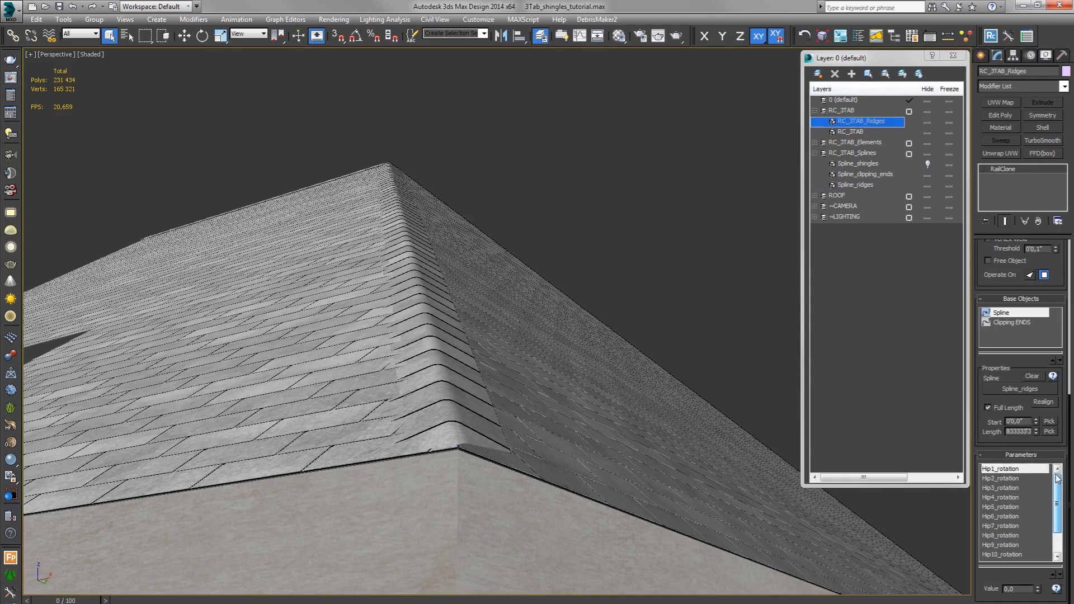
Step: Scroll the RailClone Parameters list toward Hip6_rotation
{"action": "scroll", "scroll_direction": "down", "scroll_amount": 3}
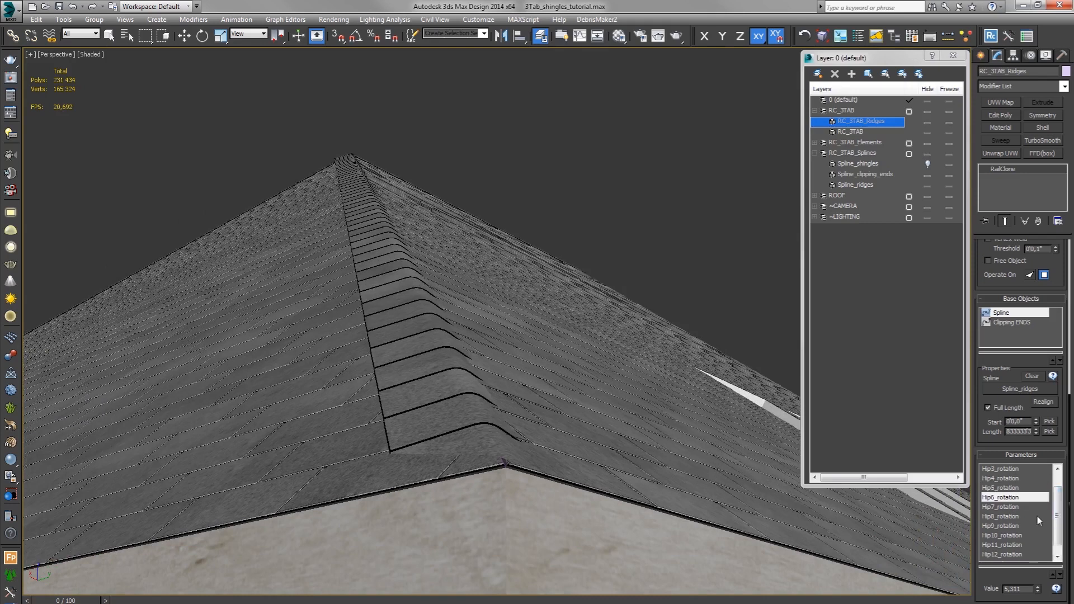
Step: Check hip segment ID 7 on Spline_ridges and inspect the Ridge_cap_06_END and Ridge_cap_07_END elements
{"action": "left_click", "coordinate": [855, 185]}
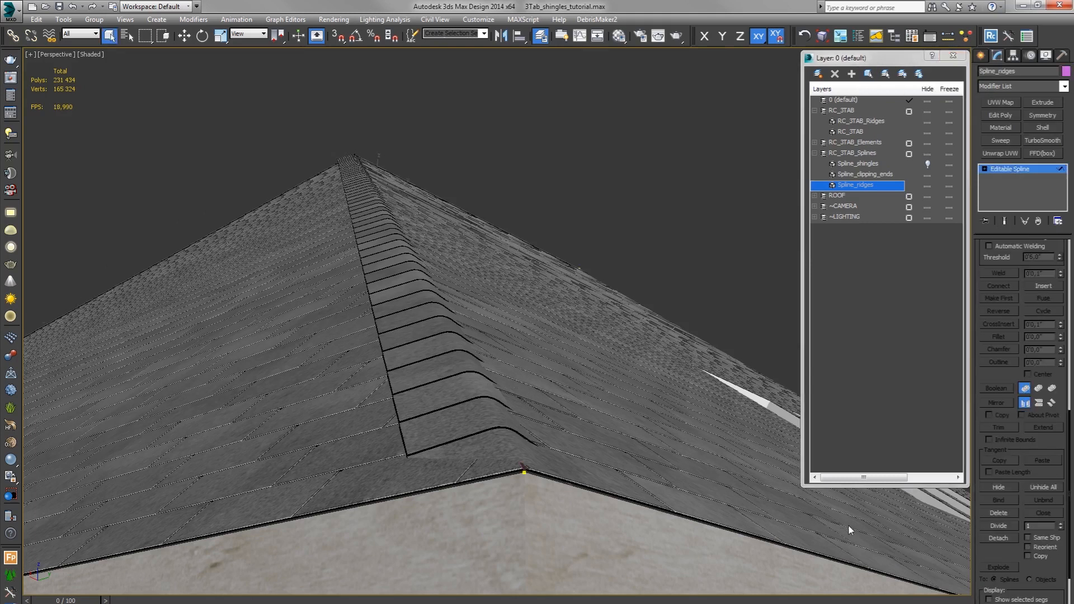
{"action": "scroll", "scroll_direction": "down", "scroll_amount": 3}
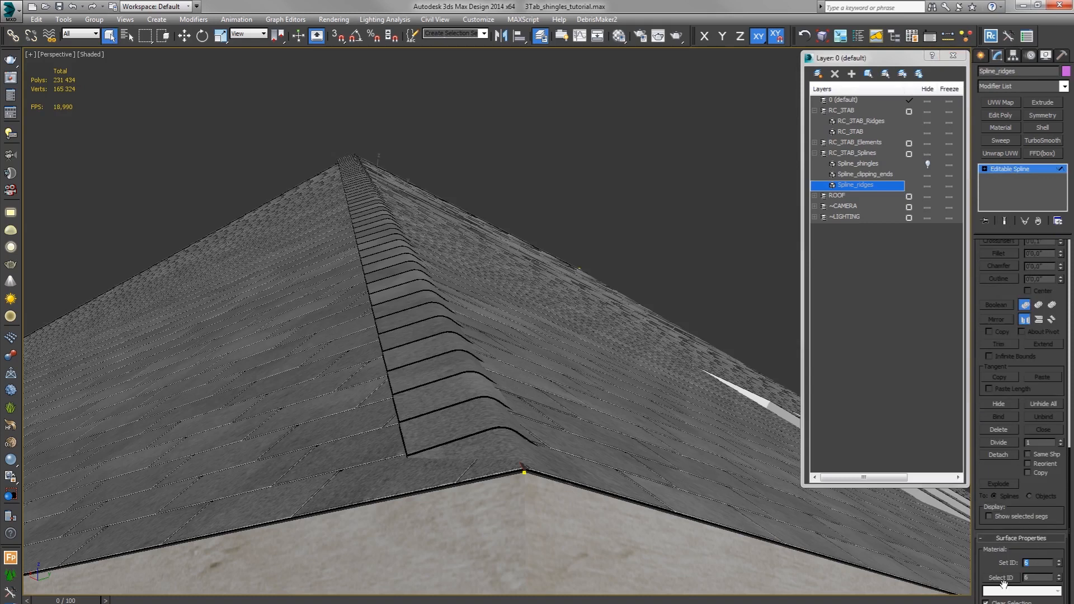
{"action": "left_click", "coordinate": [1056, 562]}
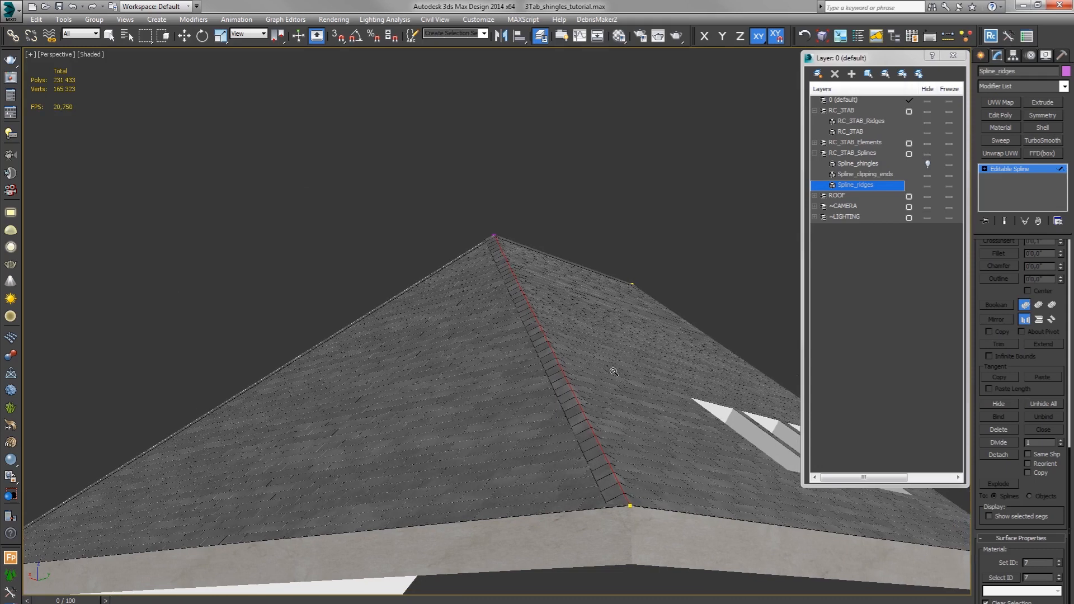
{"action": "left_click", "coordinate": [815, 142]}
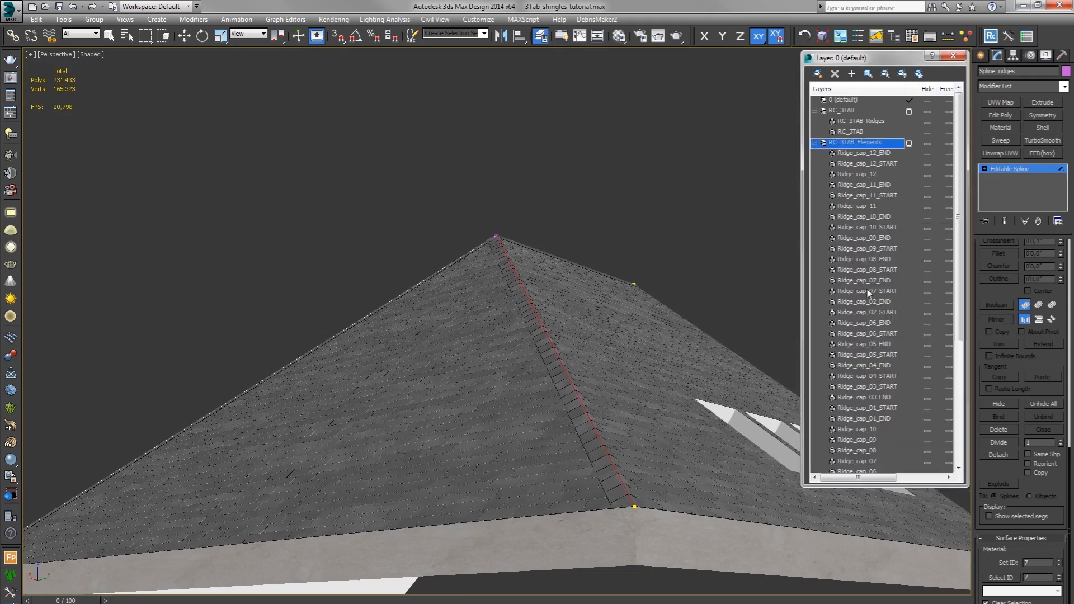
{"action": "left_click", "coordinate": [864, 280]}
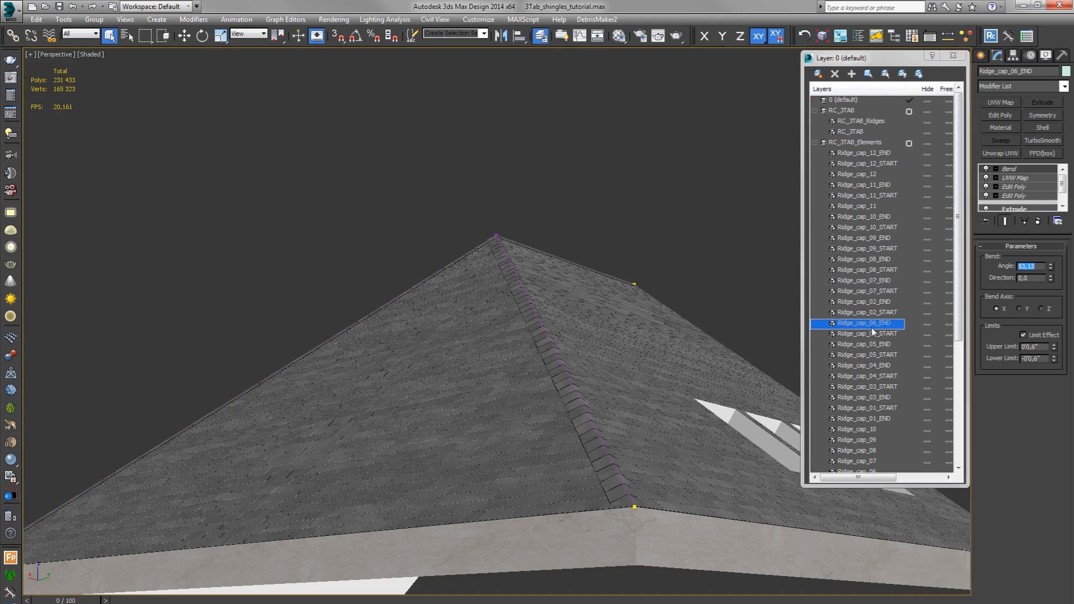
{"action": "left_click", "coordinate": [864, 281]}
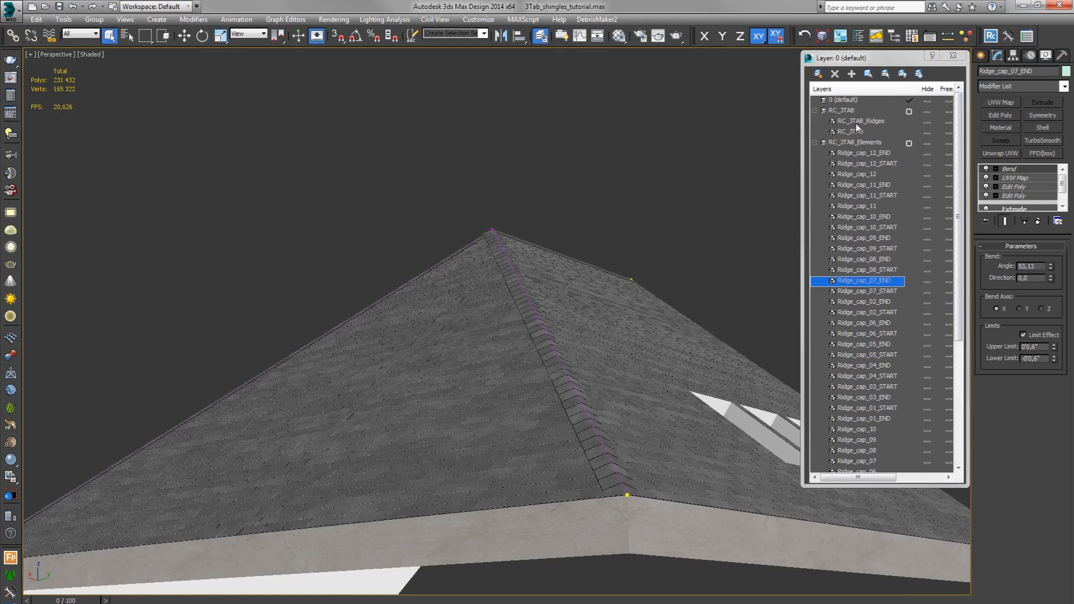
Step: Set Hip7_rotation on RC_3TAB_Ridges to -5.311 and view the roof corner
{"action": "left_click", "coordinate": [860, 122]}
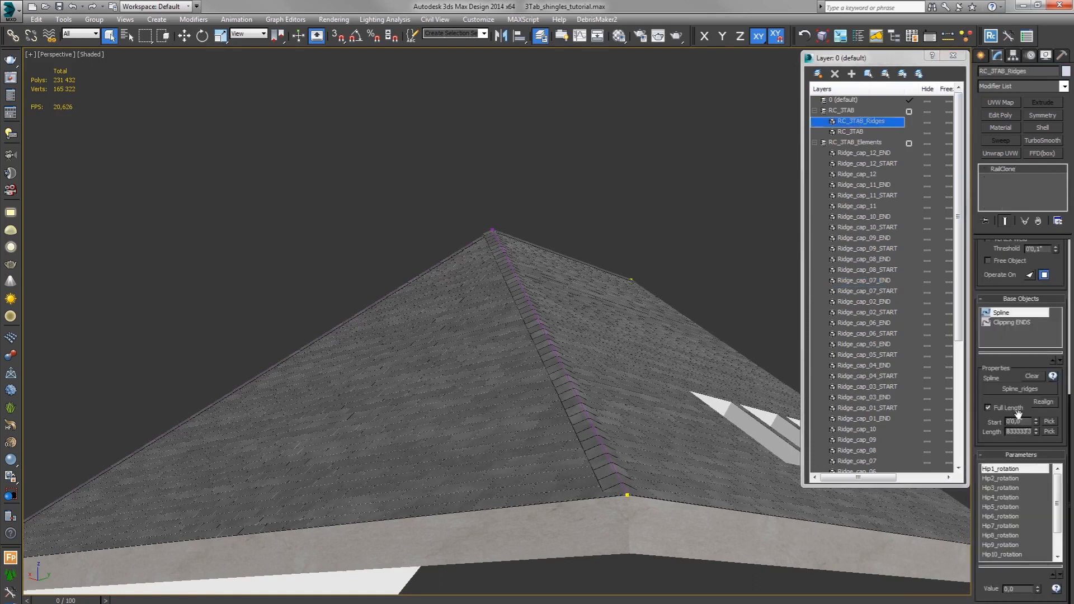
{"action": "left_click", "coordinate": [1013, 516]}
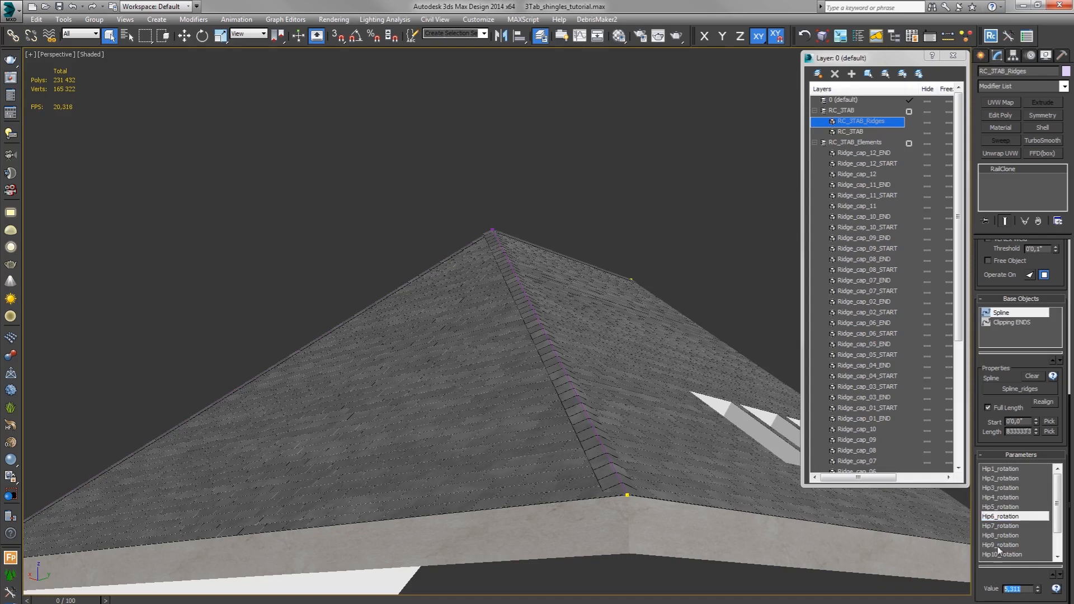
{"action": "left_click", "coordinate": [1000, 525]}
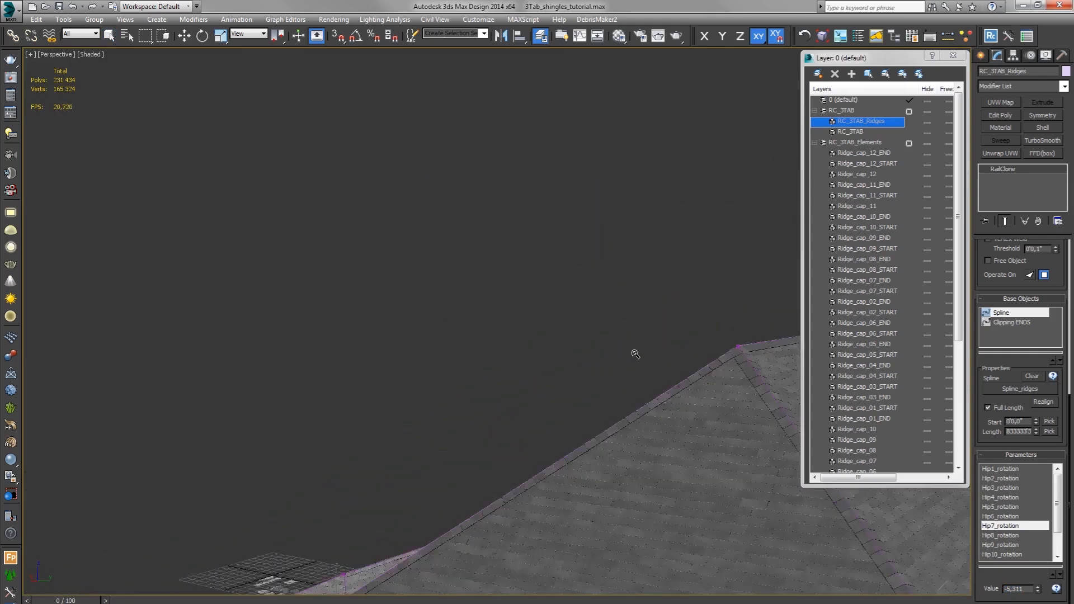
{"action": "left_click_drag", "start_coordinate": [635, 354], "coordinate": [595, 356]}
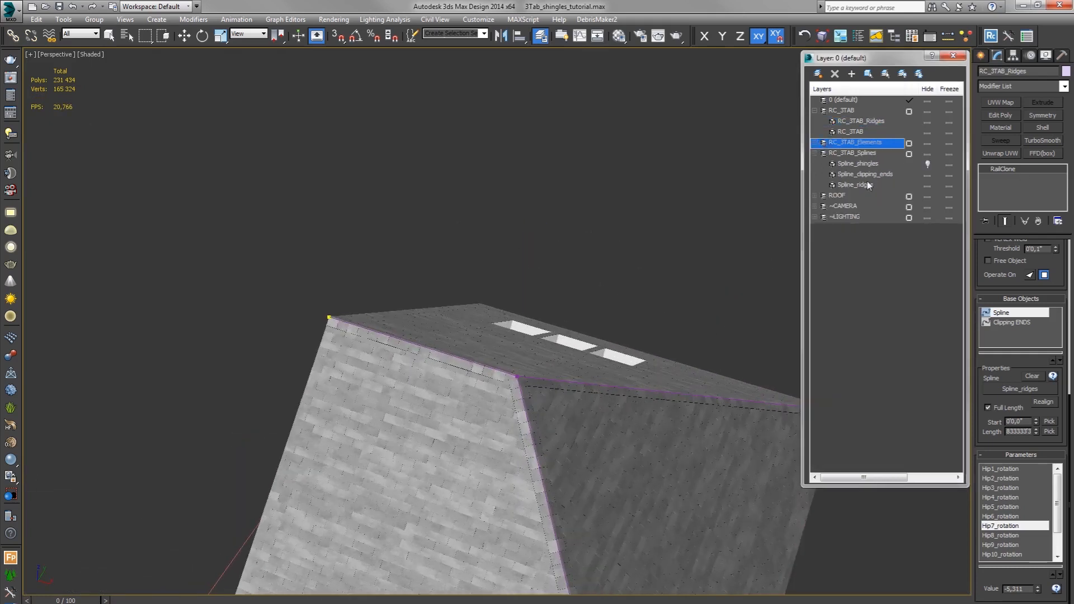
Step: Reselect Spline_ridges and bring up its editing quad menu at the hip-eave corner vertex
{"action": "left_click", "coordinate": [855, 185]}
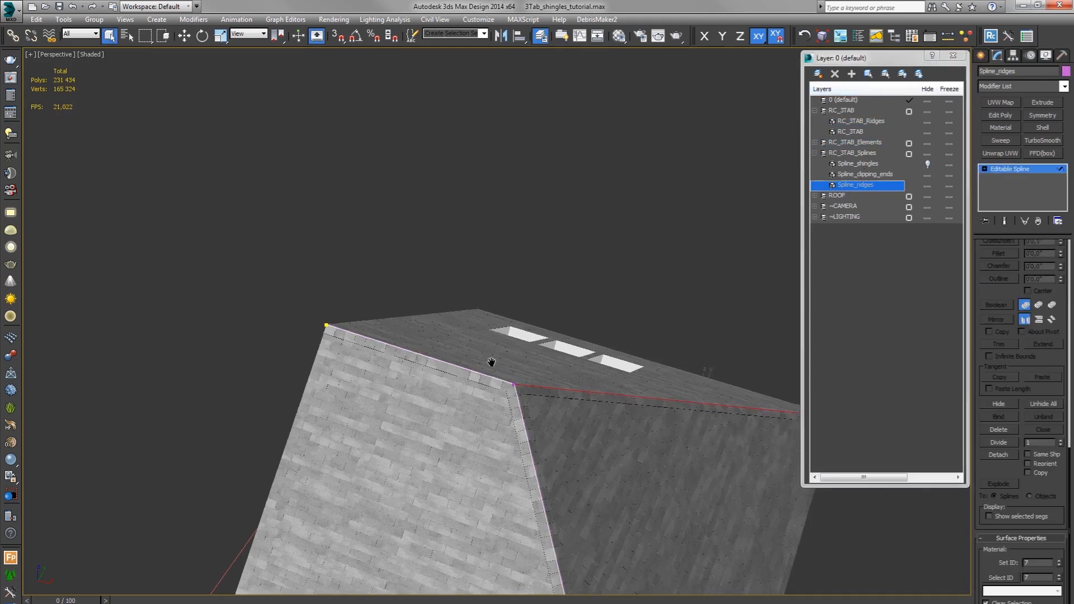
{"action": "mouse_move", "coordinate": [507, 370]}
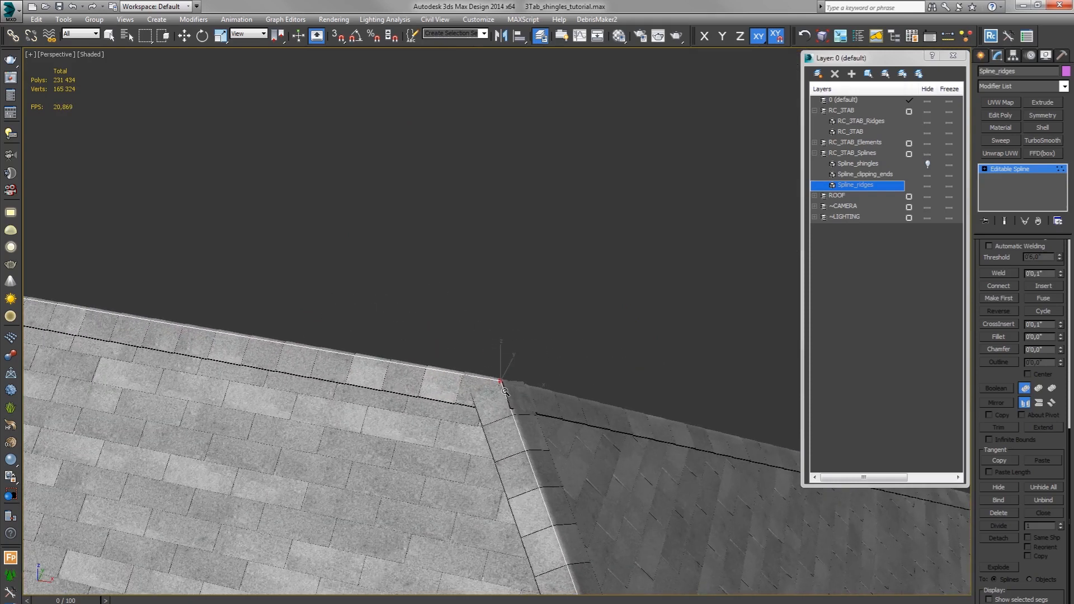
{"action": "right_click", "coordinate": [503, 392]}
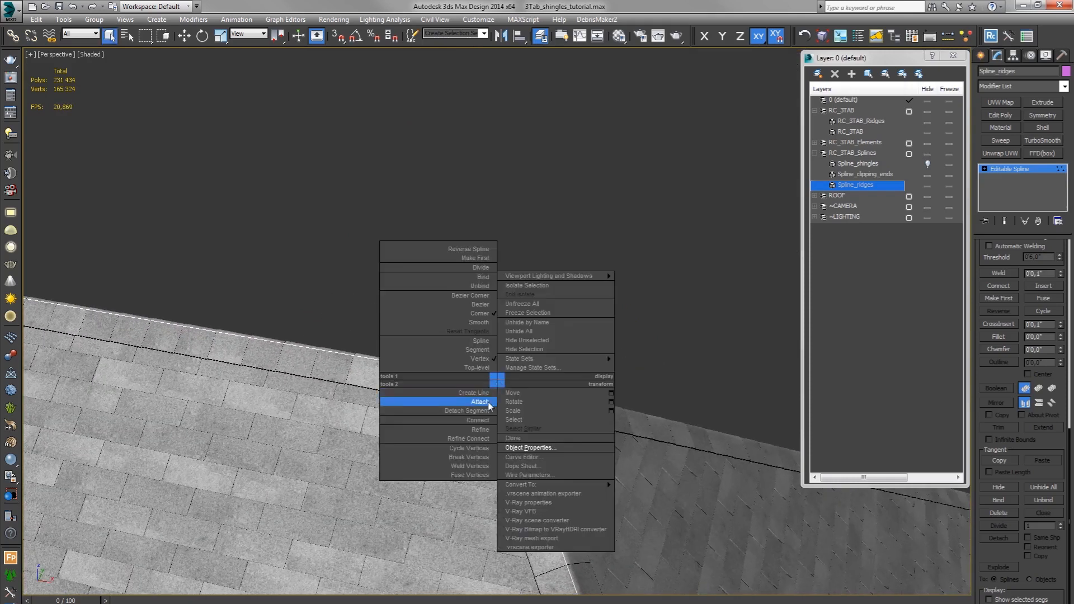
{"action": "mouse_move", "coordinate": [479, 304]}
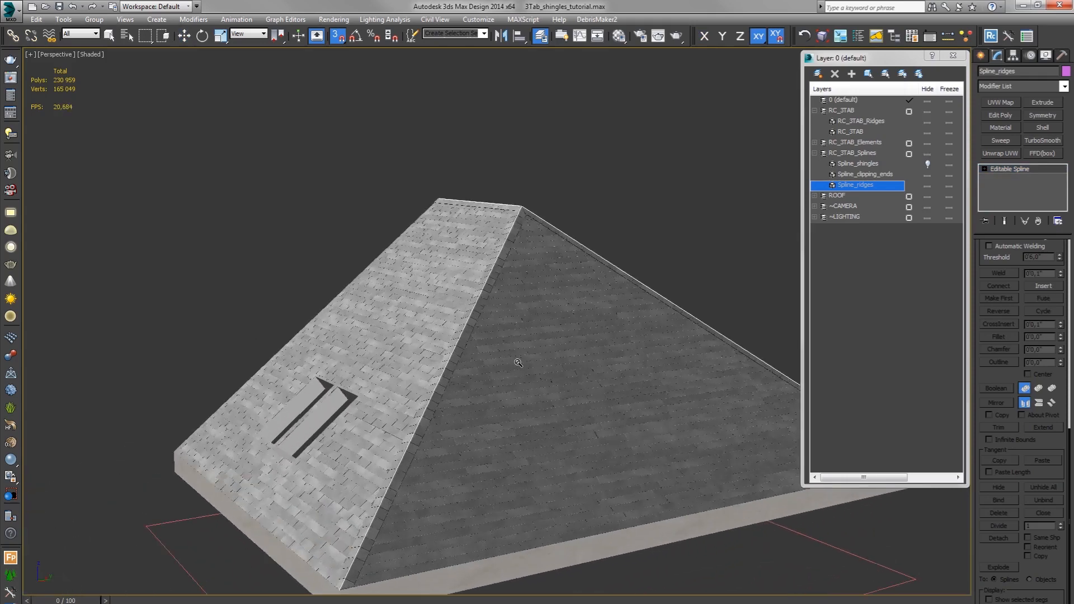
{"action": "left_click_drag", "start_coordinate": [518, 363], "coordinate": [470, 362]}
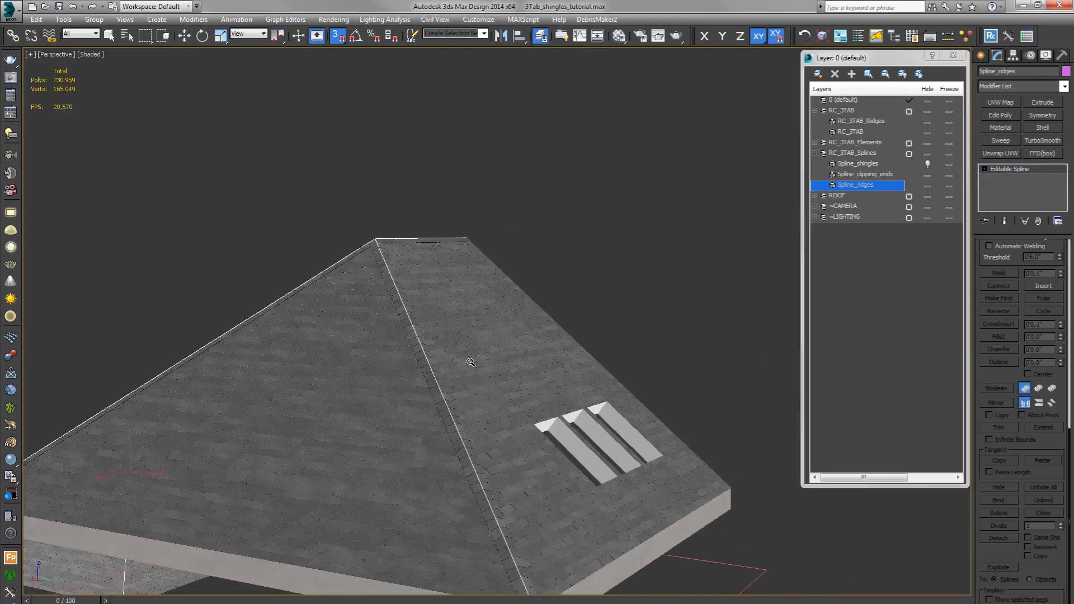